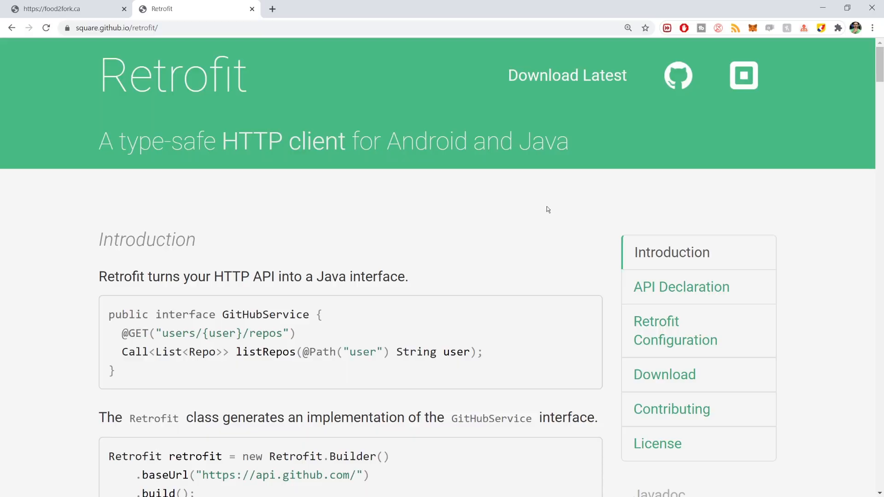
pyautogui.moveTo(282, 12)
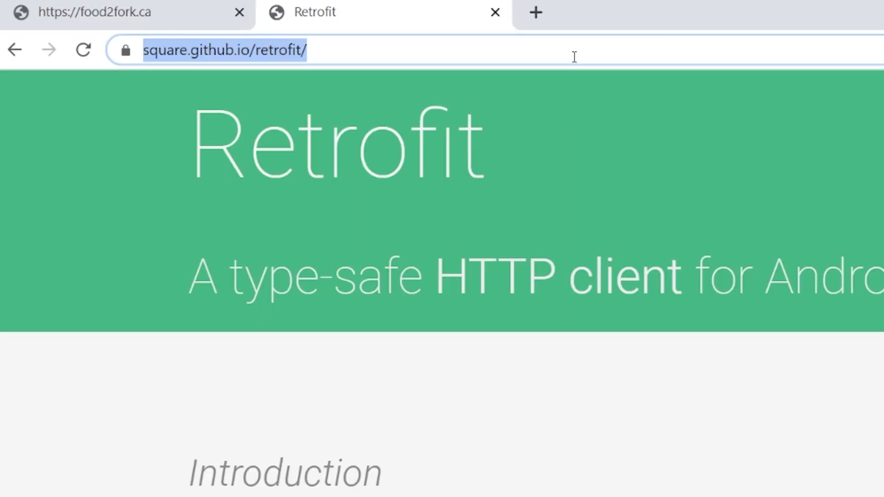
# Search the web for retrofit, reach the official site and jump to its Download section's Gradle block.
pyautogui.write('retrofit')
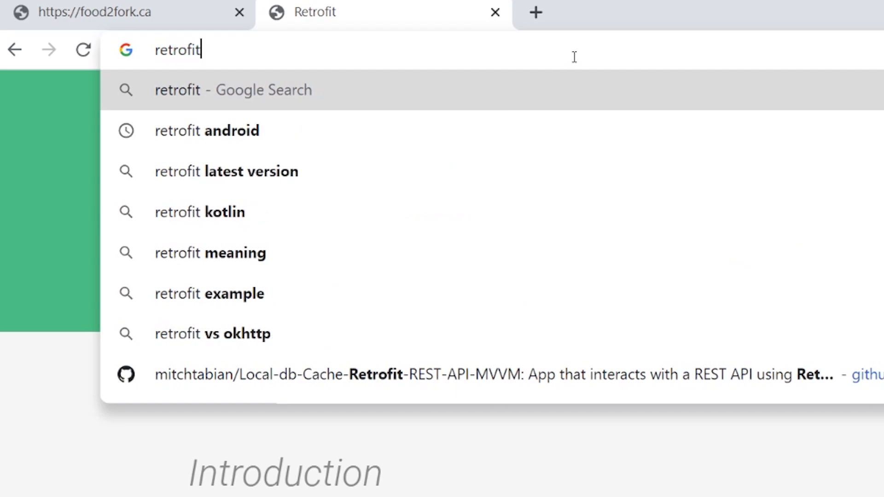
pyautogui.click(206, 131)
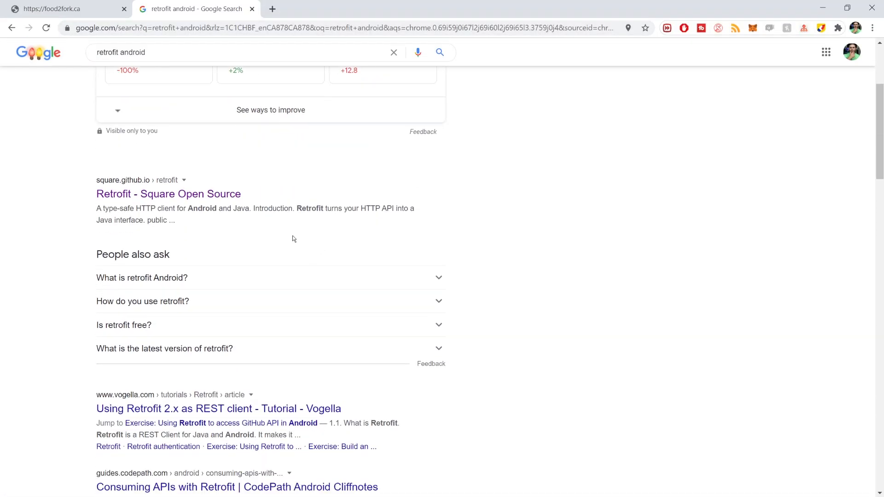
pyautogui.click(167, 193)
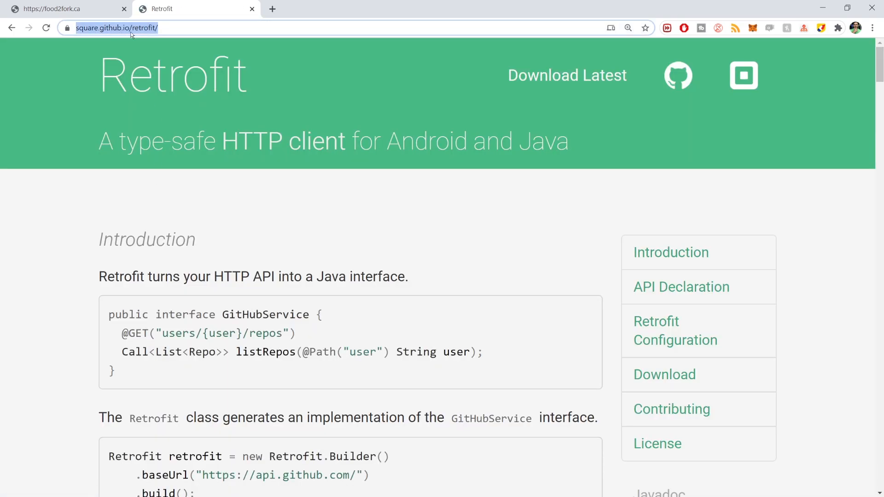
pyautogui.moveTo(494, 208)
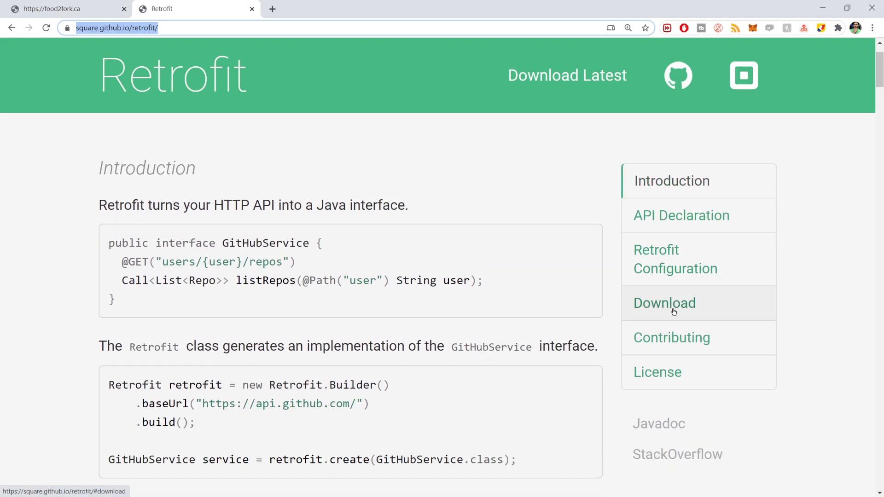
pyautogui.click(674, 304)
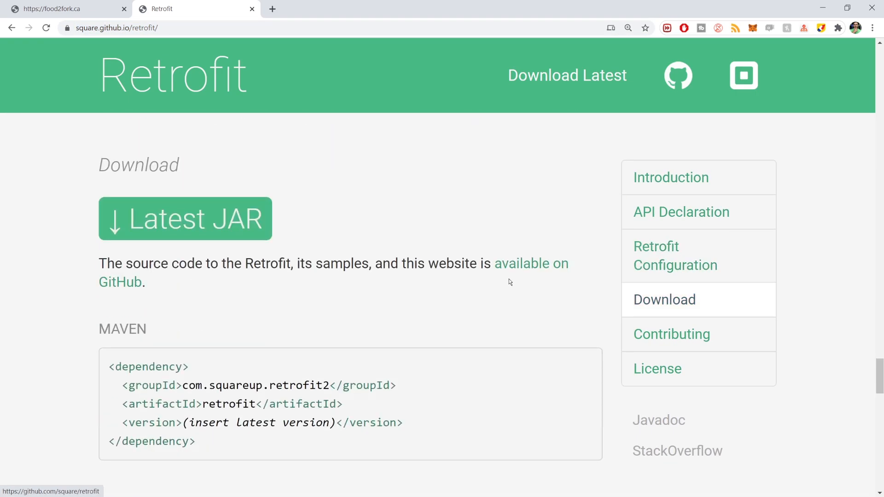
pyautogui.scroll(-3)
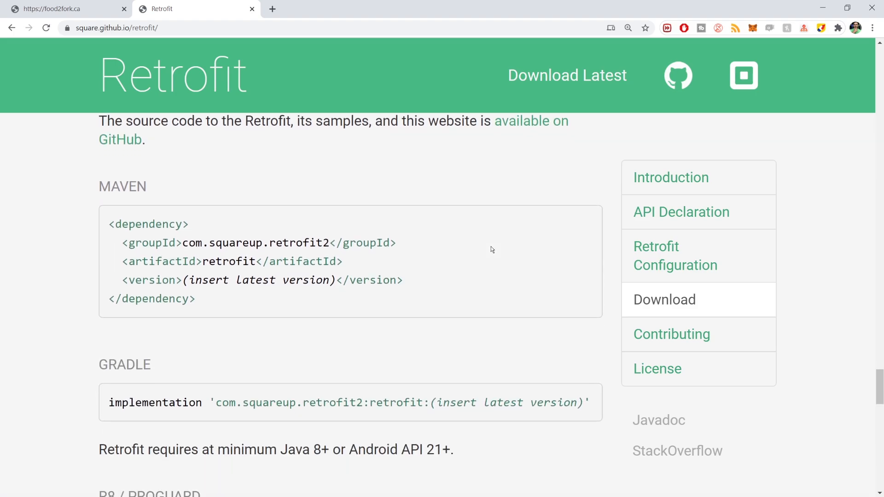
pyautogui.scroll(-3)
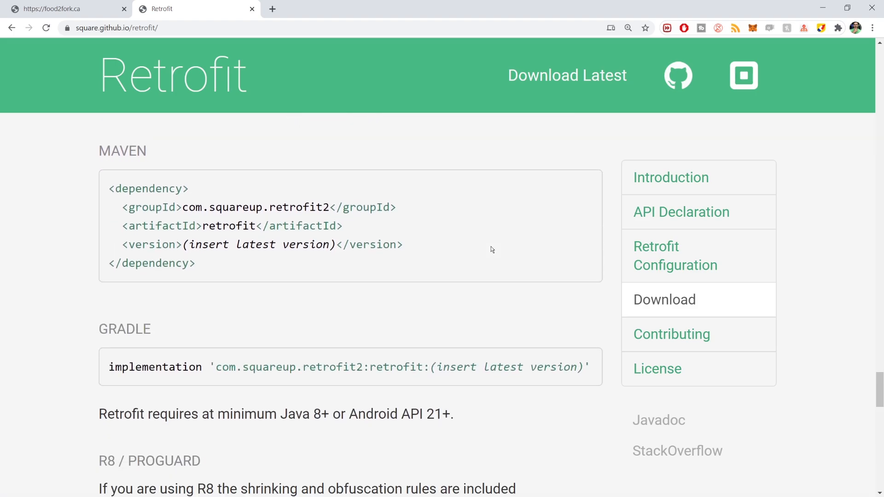
pyautogui.scroll(-3)
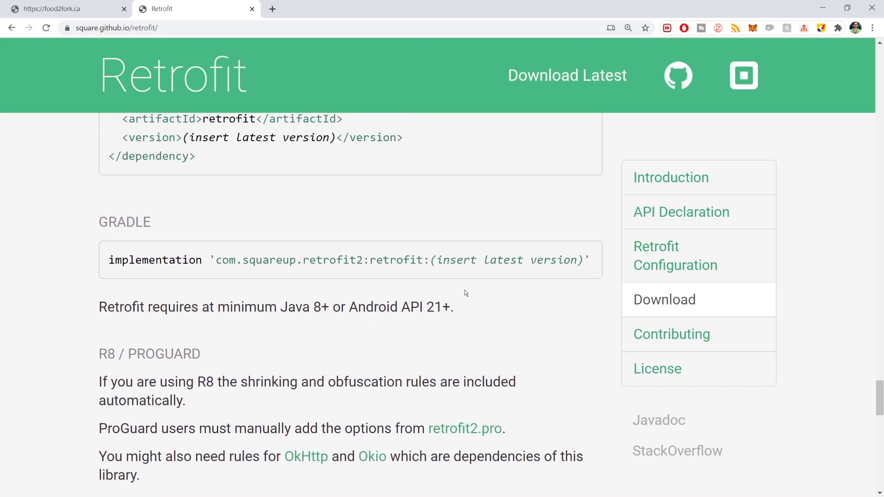
pyautogui.moveTo(458, 307)
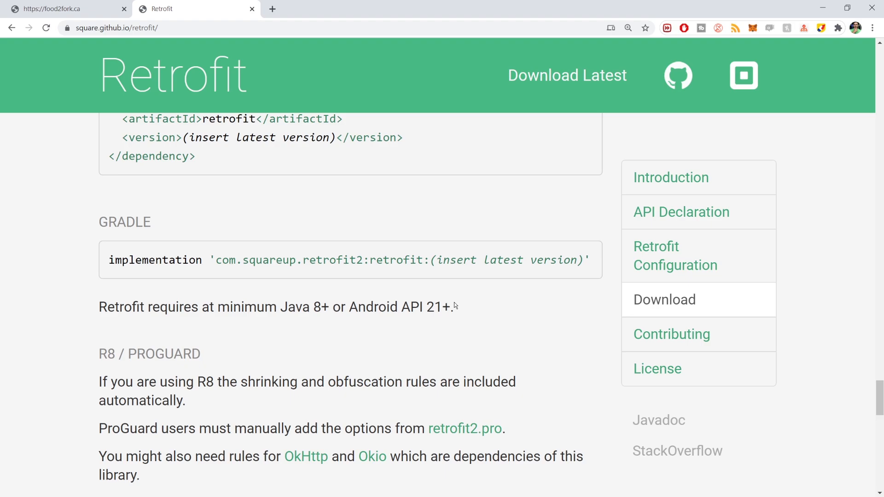
pyautogui.moveTo(461, 304)
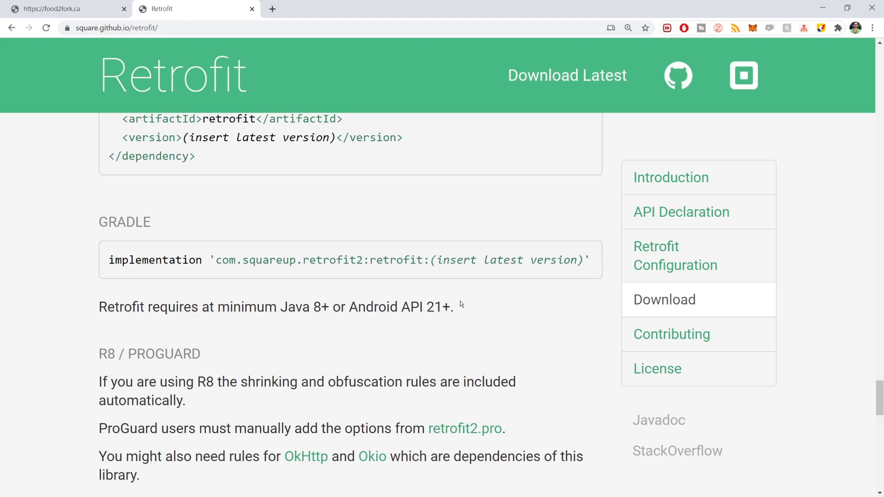
# Select the full Retrofit Gradle implementation line and switch over to Android Studio.
pyautogui.moveTo(336, 260); pyautogui.dragTo(589, 260)
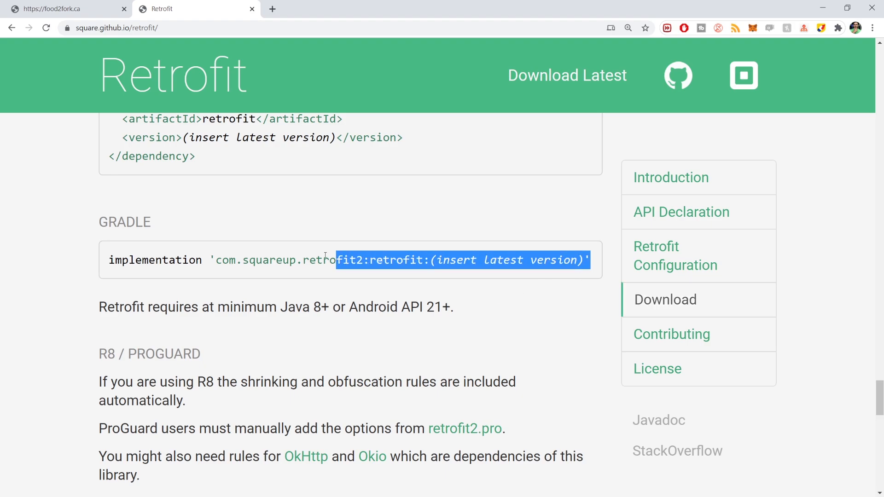
pyautogui.tripleClick(326, 260)
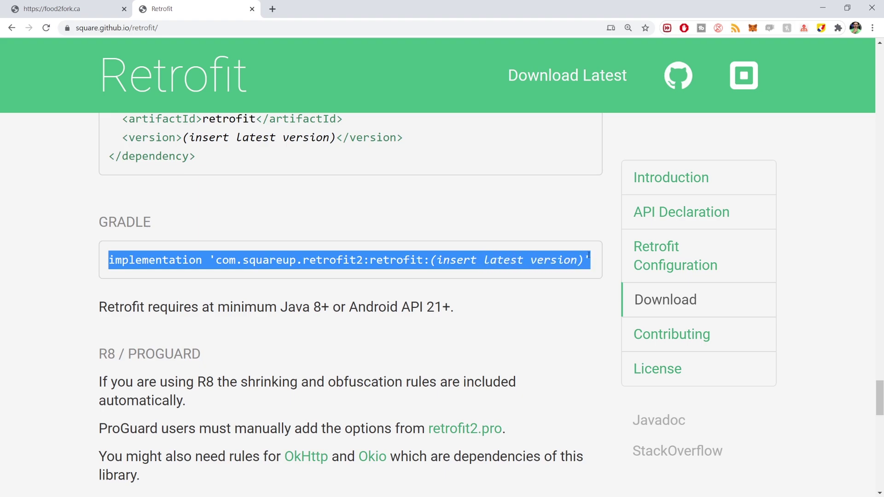
pyautogui.click(596, 265)
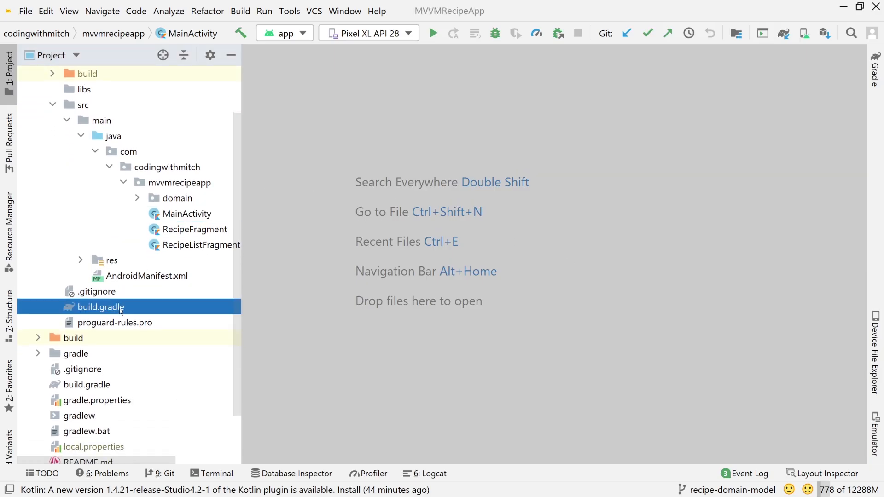
# In app build.gradle's dependencies, define retrofit_version = "2.9.0".
pyautogui.doubleClick(101, 307)
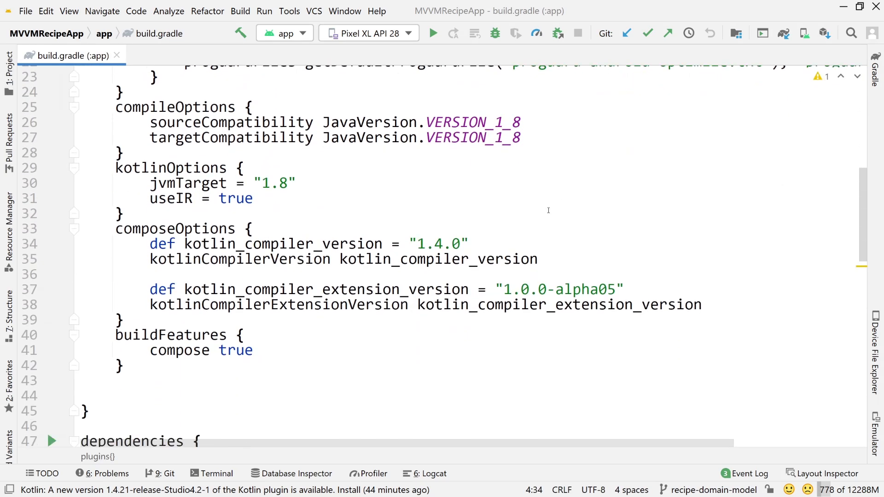
pyautogui.scroll(-3)
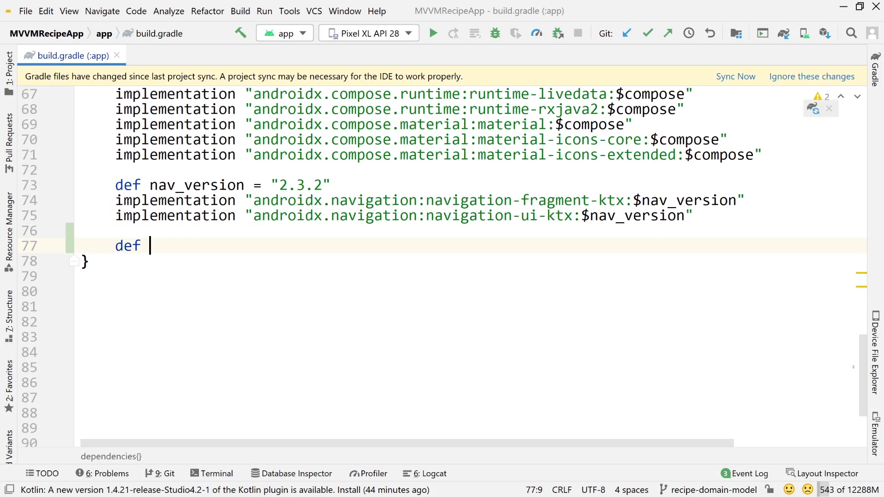
pyautogui.write('retor')
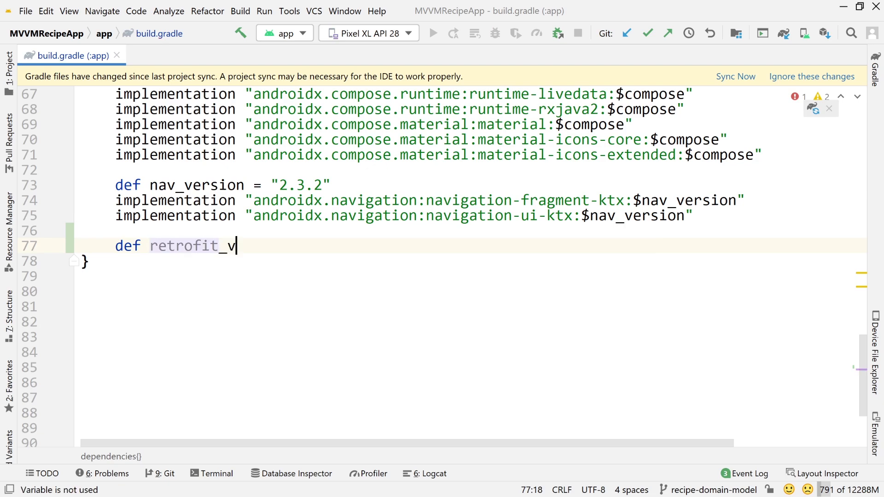
pyautogui.write('ersion = "2.9.0')
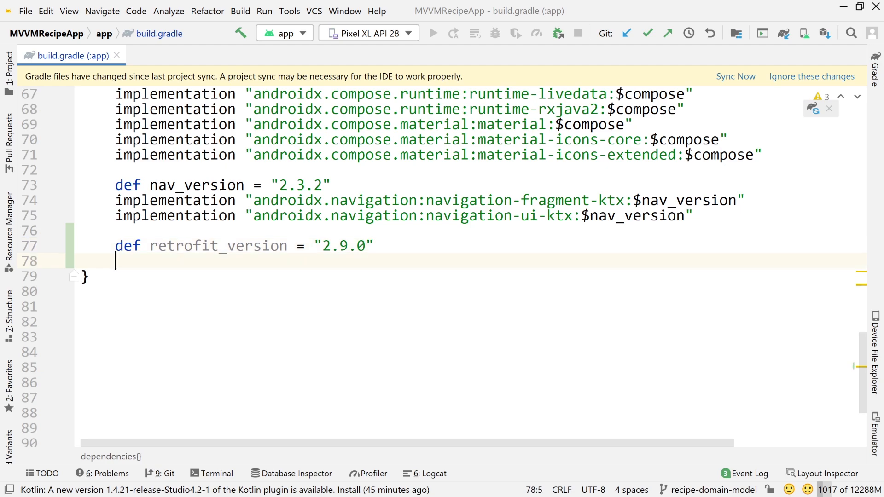
# Add implementation 'com.squareup.retrofit2:retrofit:$retrofit_version' using the new variable.
pyautogui.write("implementation 'com.squareup.retrofit2:retrofit:(insert latest version)'")
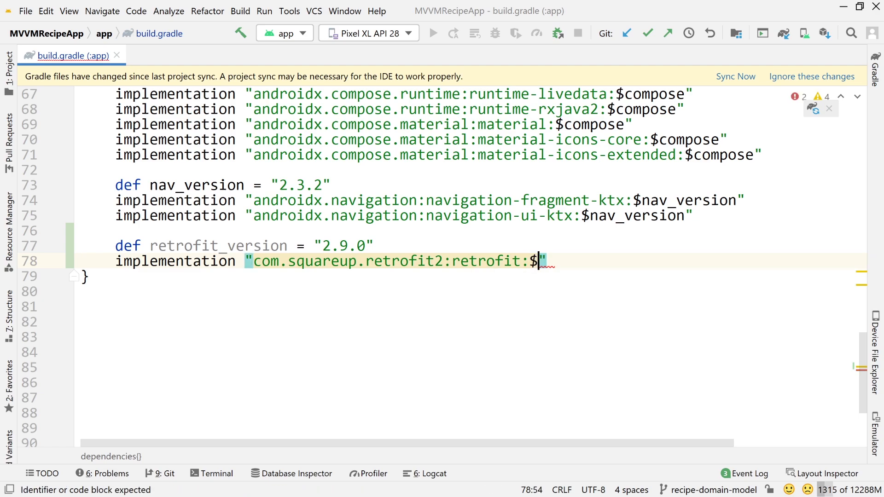
pyautogui.write('retro')
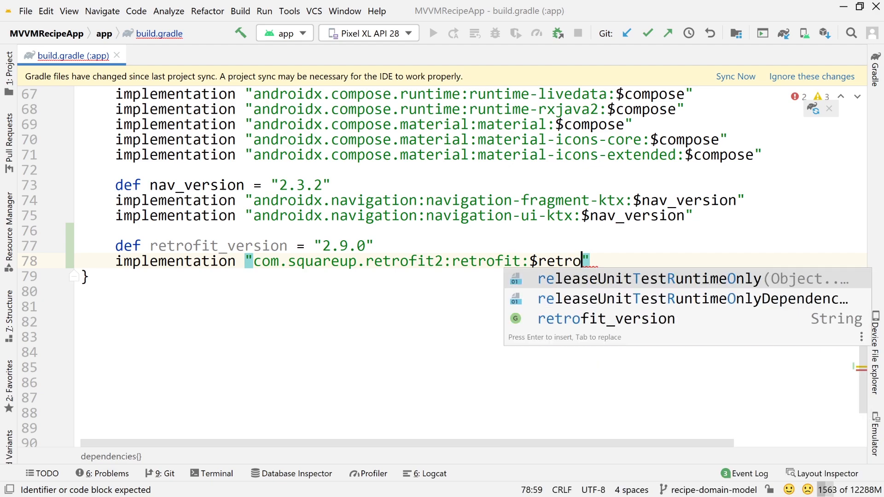
pyautogui.press('Enter')
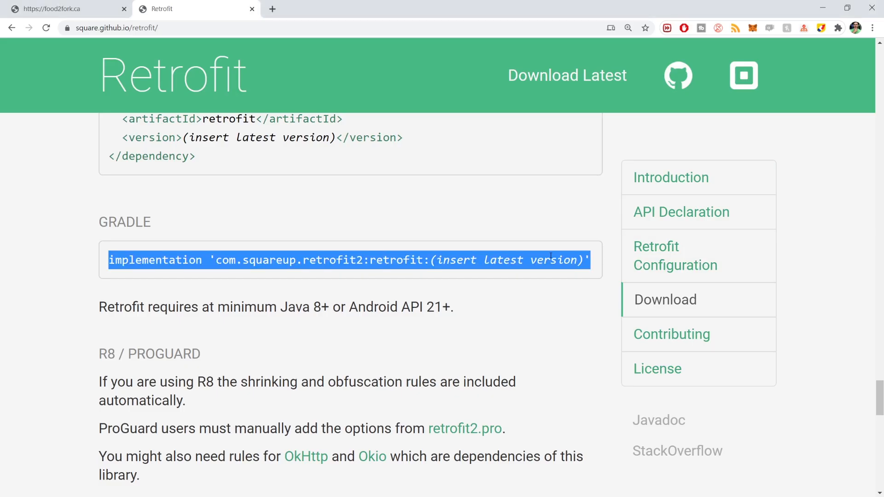
# In the Converters section, select the com.squareup.retrofit2:converter-gson coordinate.
pyautogui.scroll(-3)
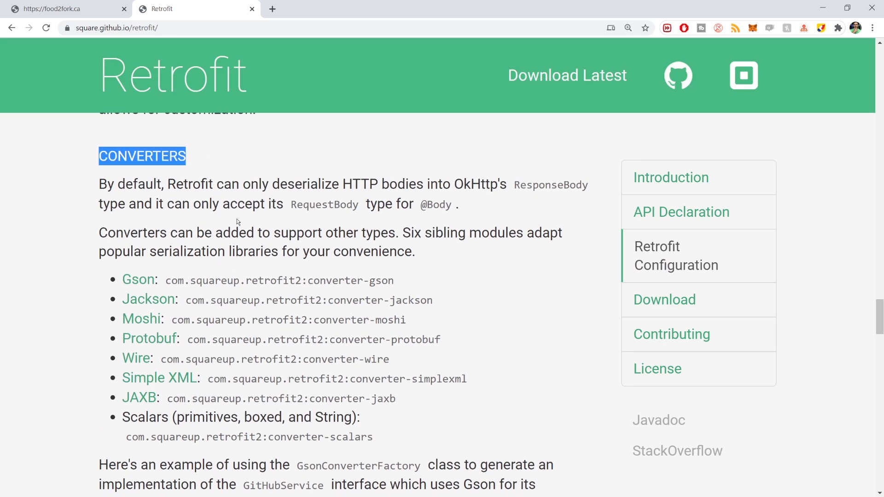
pyautogui.scroll(-3)
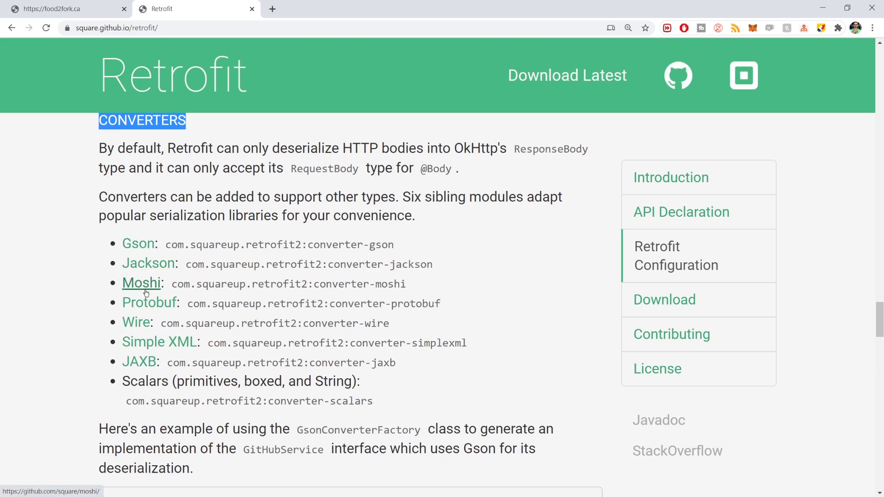
pyautogui.moveTo(157, 348)
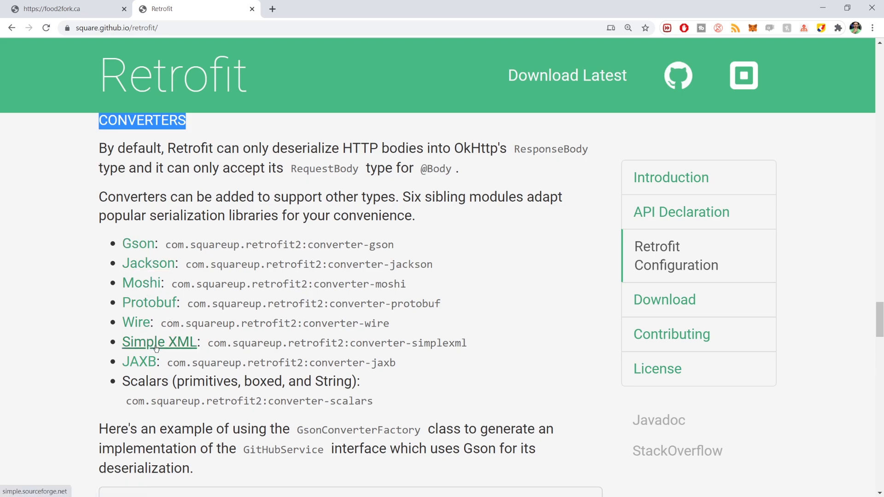
pyautogui.moveTo(412, 371)
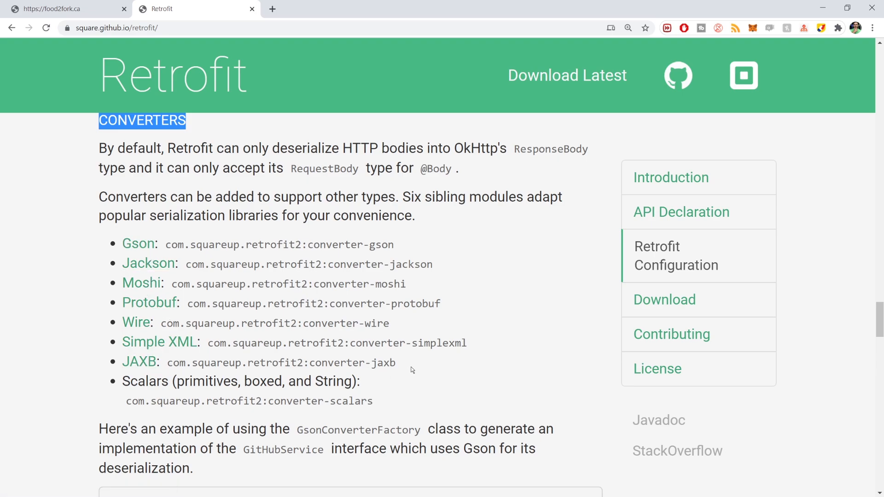
pyautogui.moveTo(122, 262); pyautogui.dragTo(396, 363)
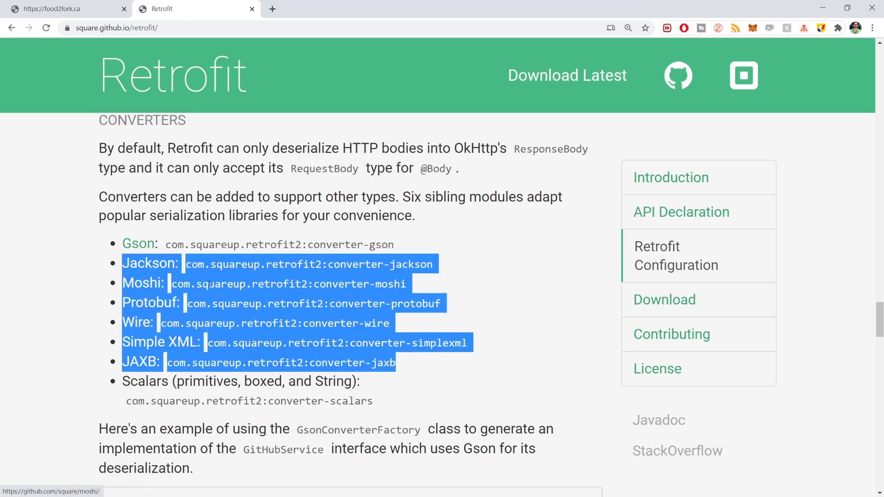
pyautogui.doubleClick(220, 283)
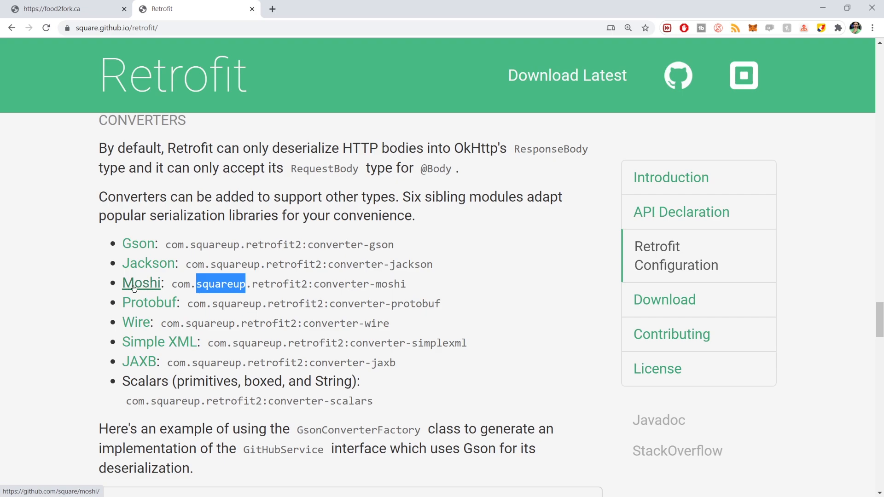
pyautogui.moveTo(177, 288)
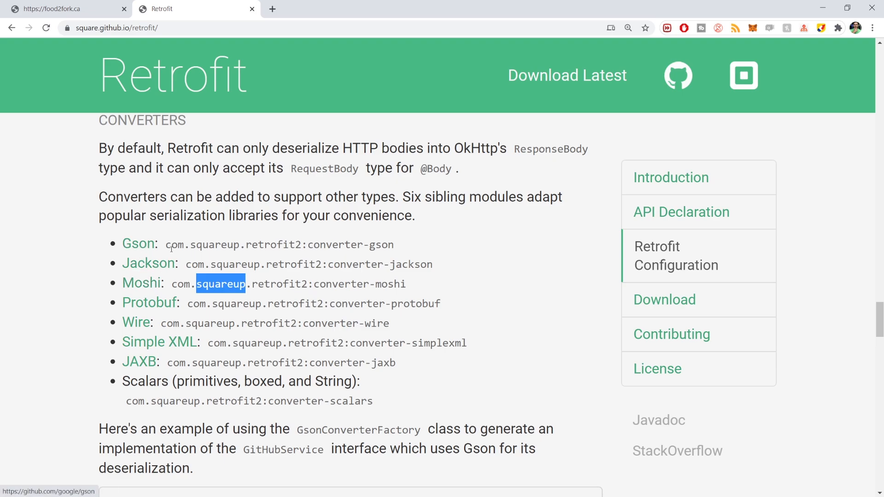
pyautogui.tripleClick(279, 245)
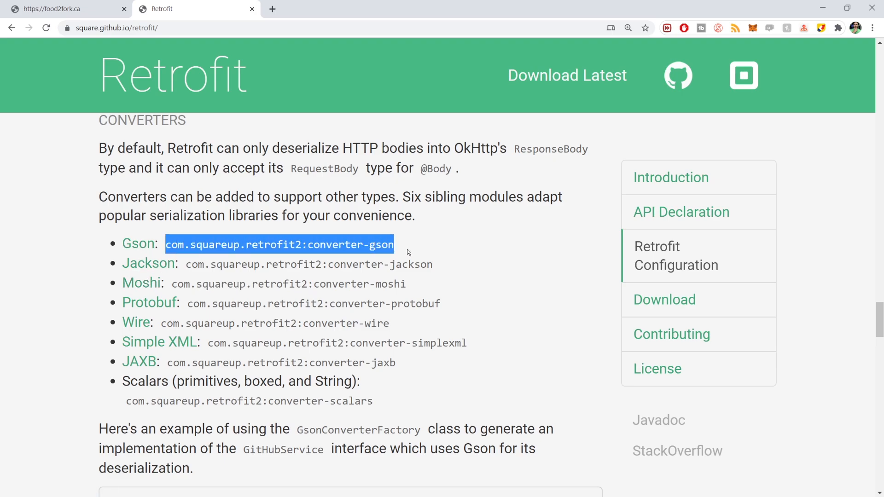
pyautogui.moveTo(201, 253)
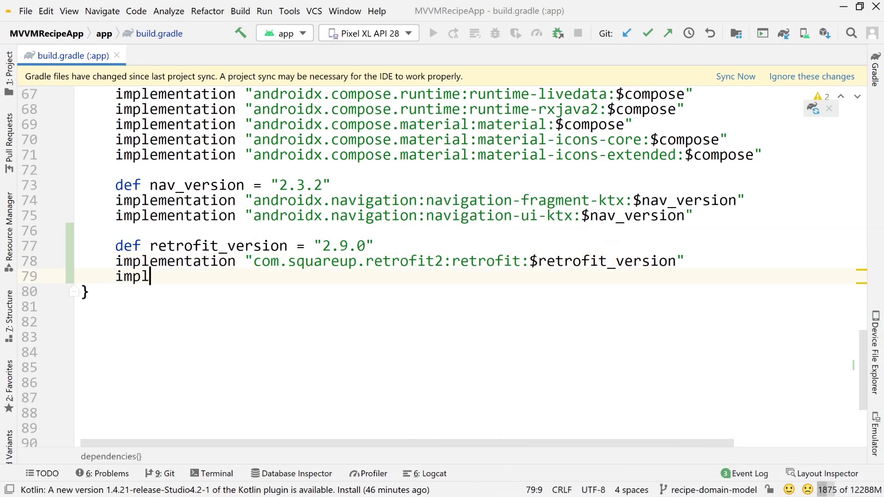
# Add implementation "com.squareup.retrofit2:converter-gson:$retrofit_version" below the Retrofit dependency.
pyautogui.write('ementation')
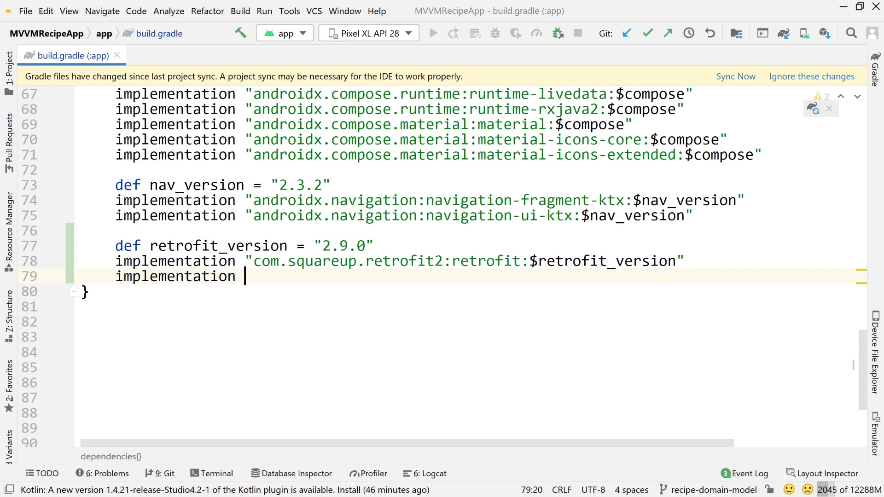
pyautogui.write('"')
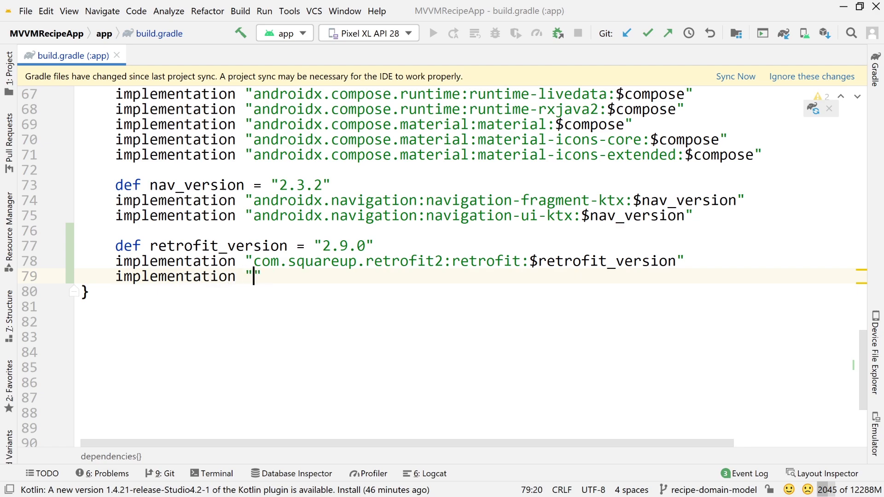
pyautogui.write('com.squareup.retrofit2:converter-gson:')
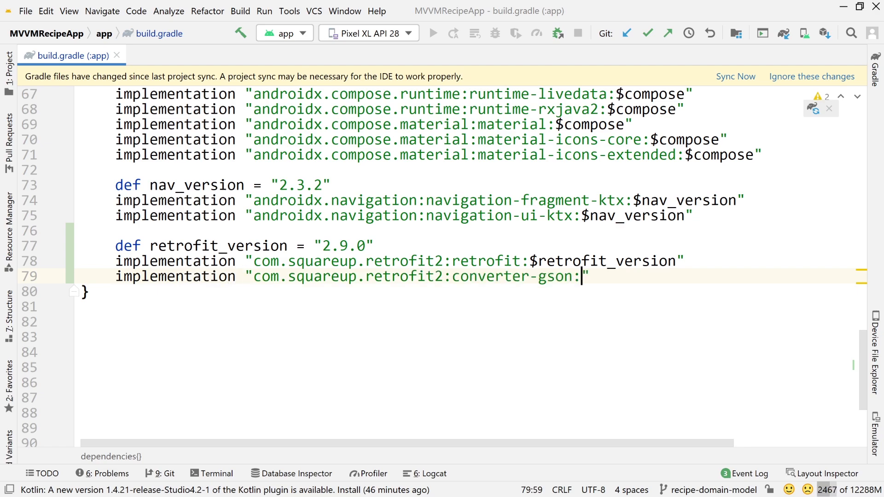
pyautogui.write('$retrofit_version')
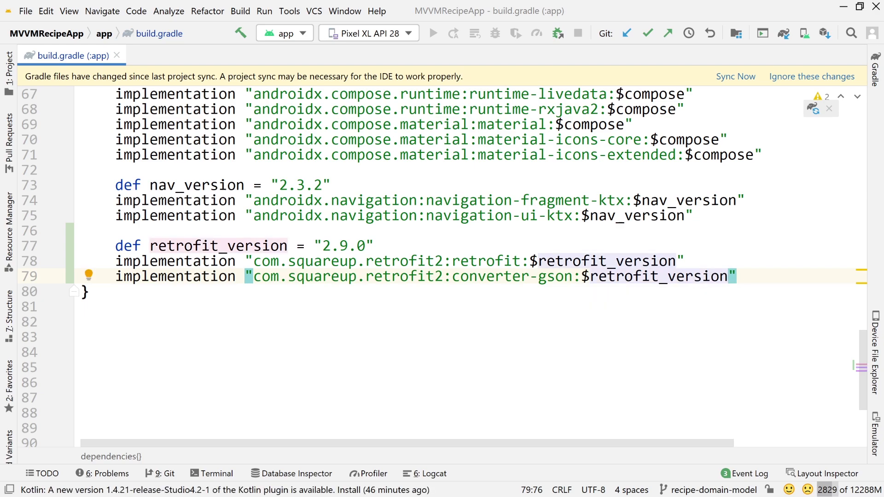
pyautogui.click(735, 76)
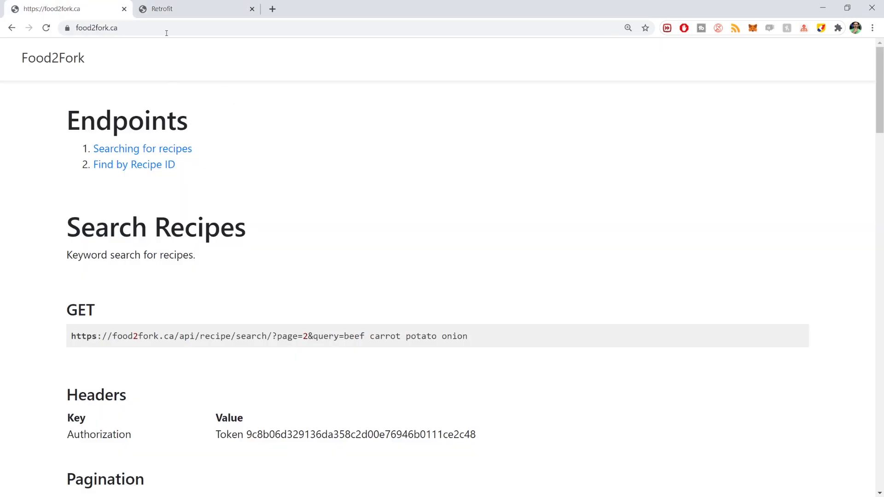
# On the food2fork.ca docs, scroll to the Search Recipes success response and highlight the first recipe's pk key.
pyautogui.click(97, 28)
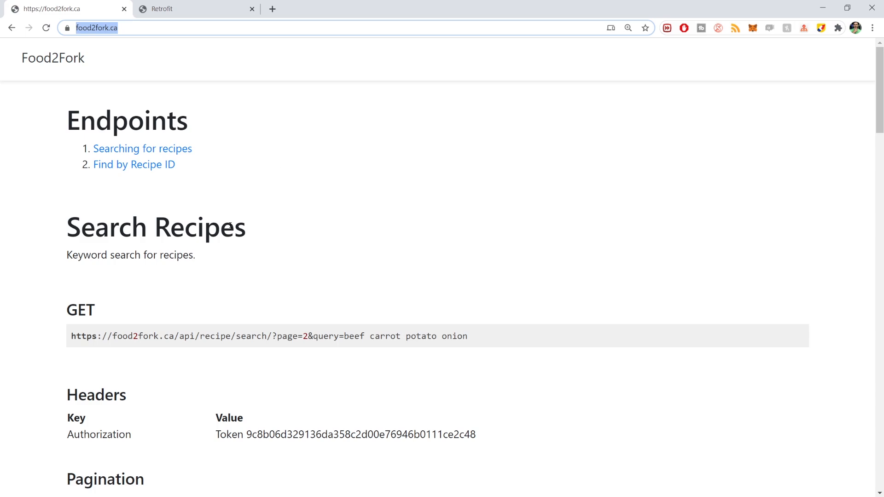
pyautogui.moveTo(317, 205)
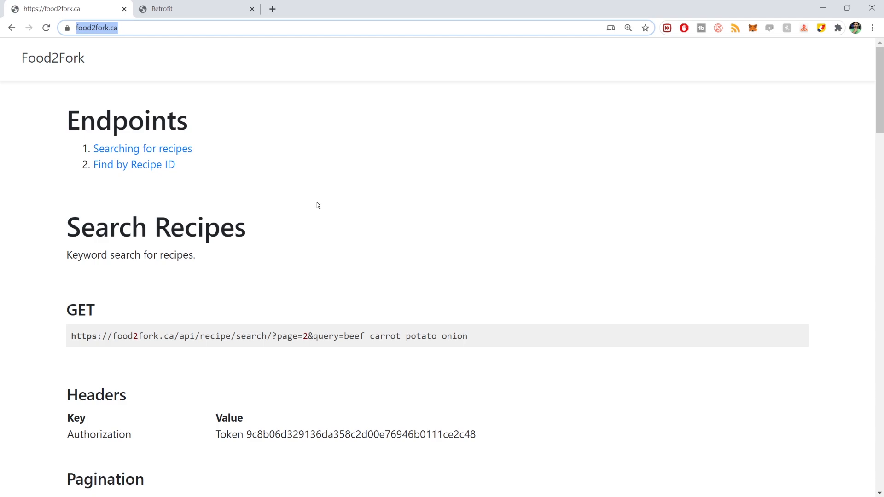
pyautogui.moveTo(323, 211)
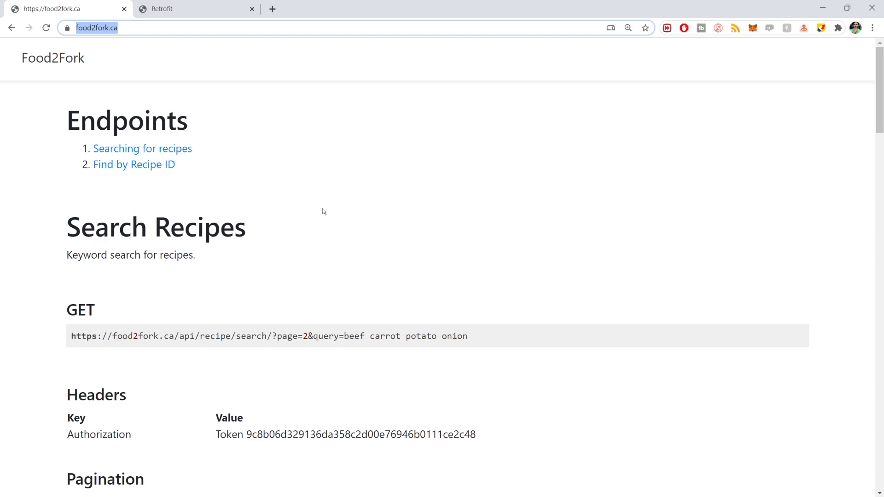
pyautogui.moveTo(320, 212)
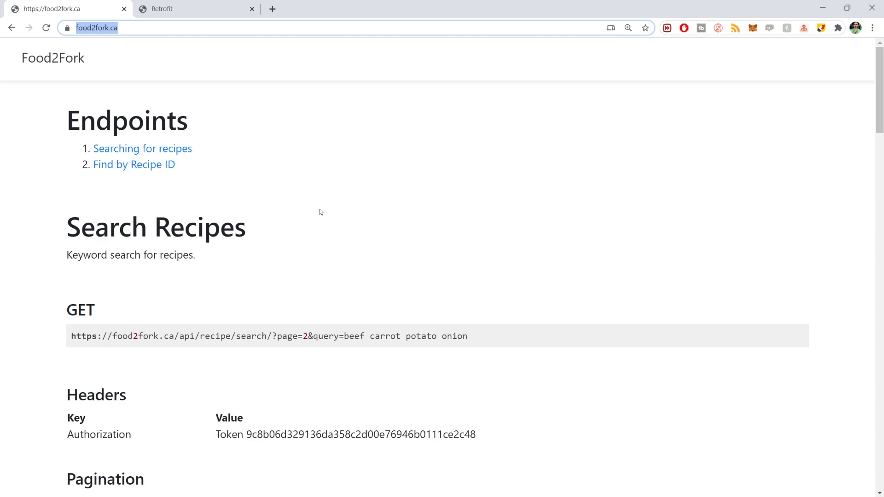
pyautogui.scroll(-3)
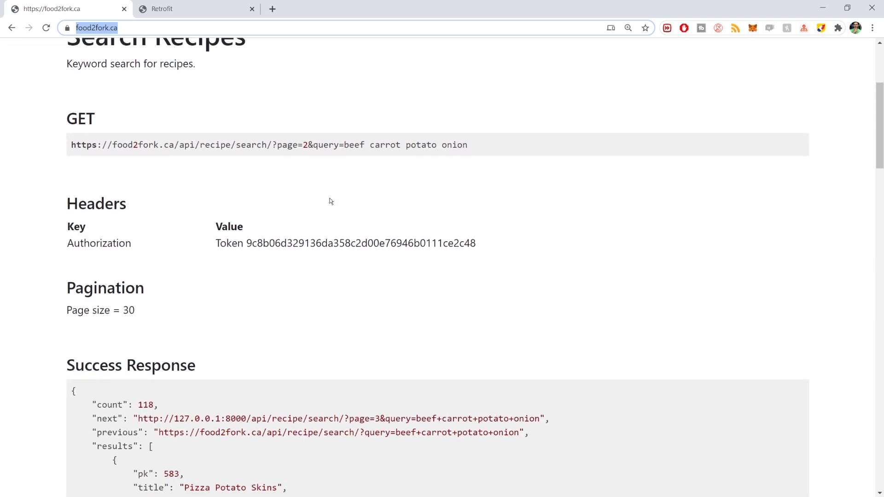
pyautogui.scroll(-3)
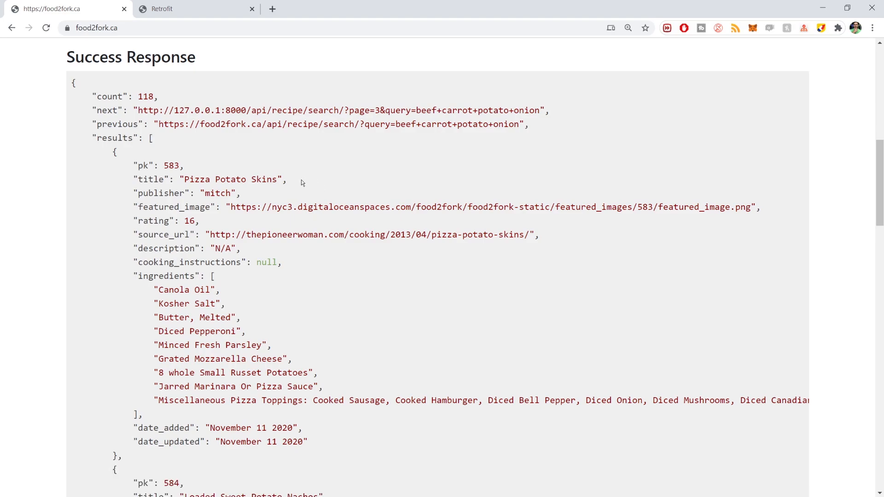
pyautogui.moveTo(305, 180)
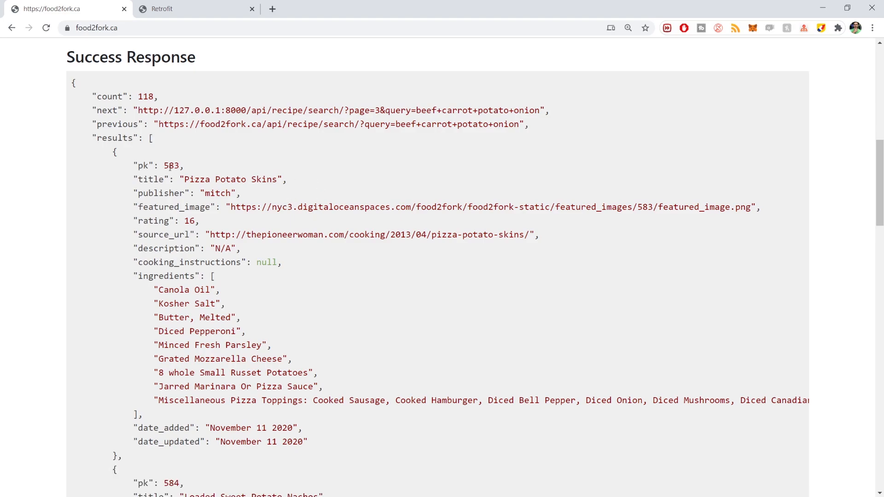
pyautogui.doubleClick(145, 166)
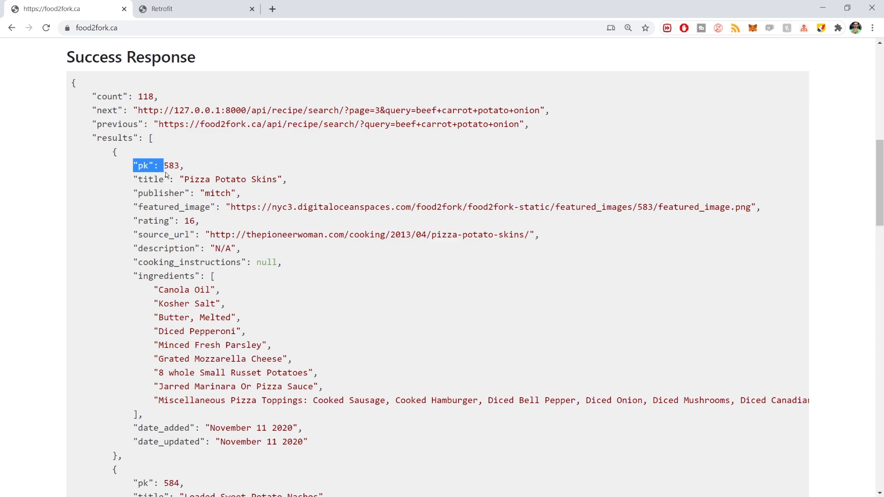
pyautogui.moveTo(132, 164); pyautogui.dragTo(338, 438)
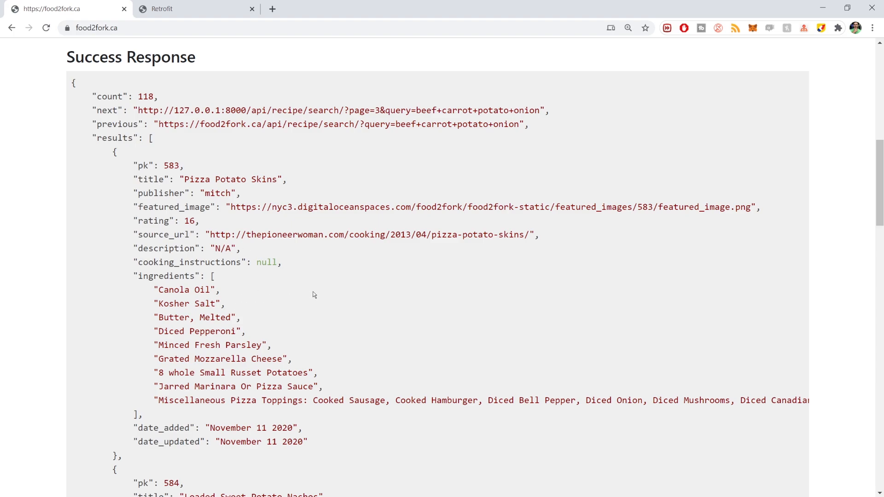
pyautogui.moveTo(324, 293)
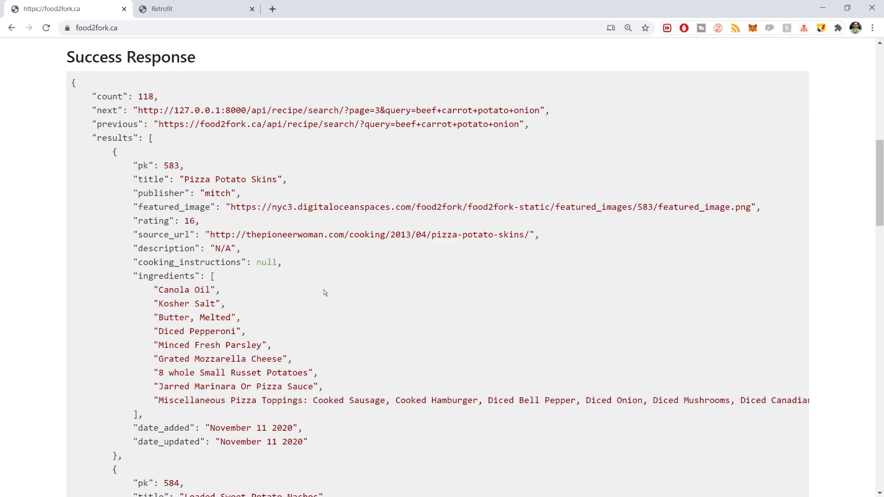
pyautogui.moveTo(328, 294)
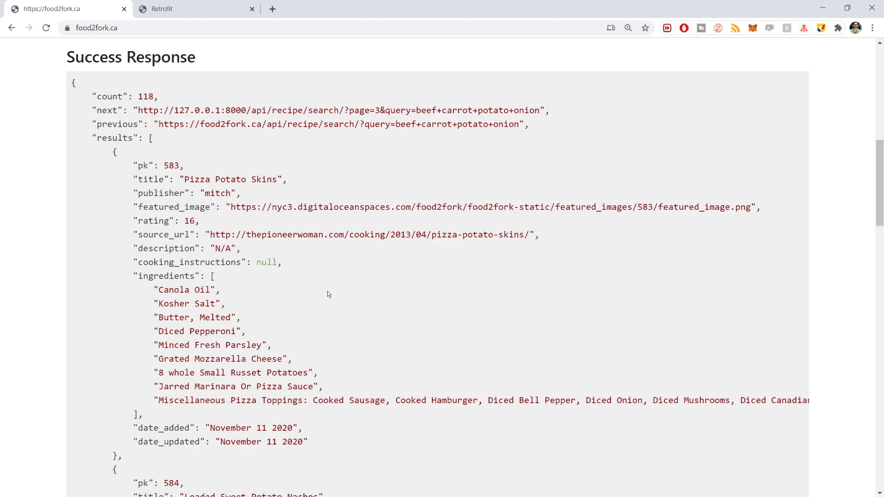
pyautogui.moveTo(383, 264)
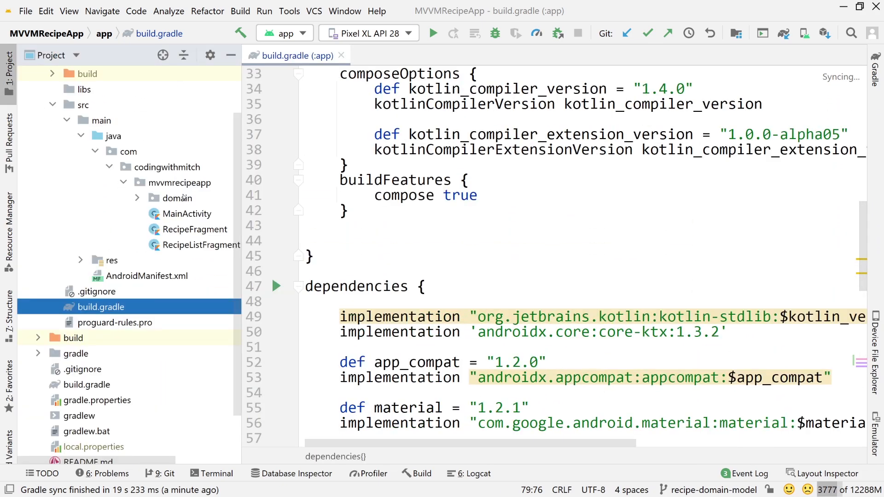
# Create a network package with a model subpackage under mvvmrecipeapp.
pyautogui.click(179, 182)
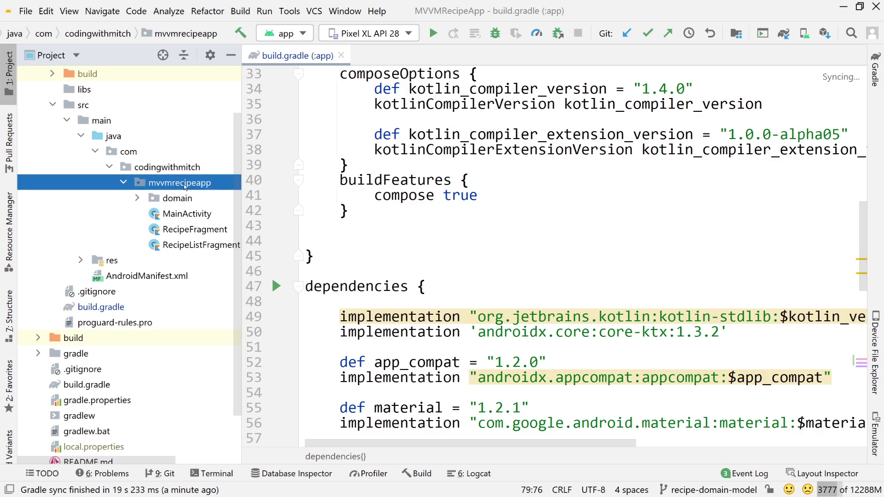
pyautogui.rightClick(180, 183)
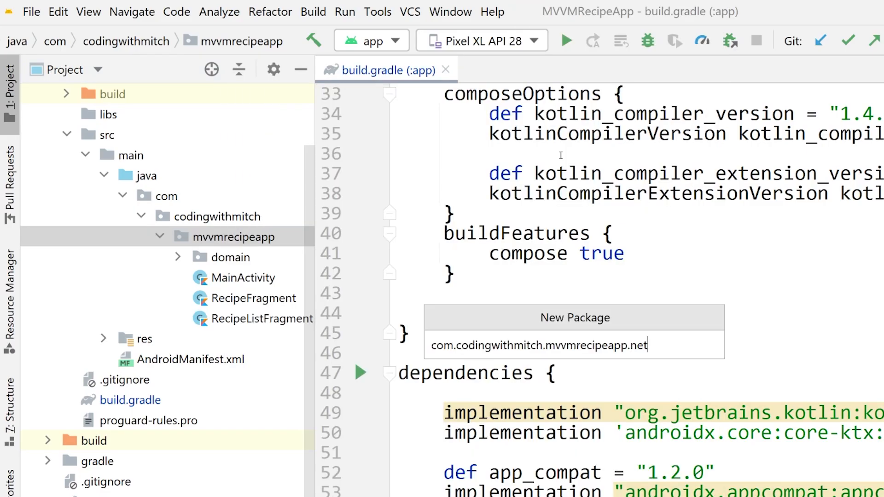
pyautogui.press('Enter')
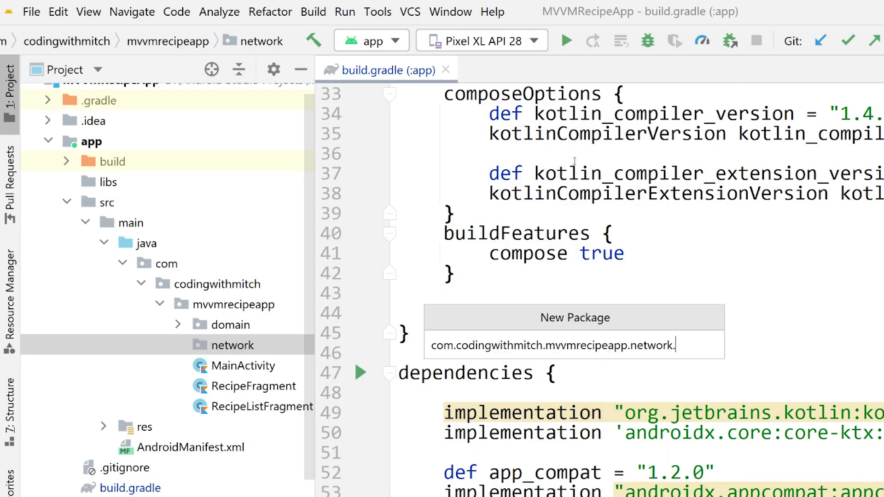
pyautogui.press('Enter')
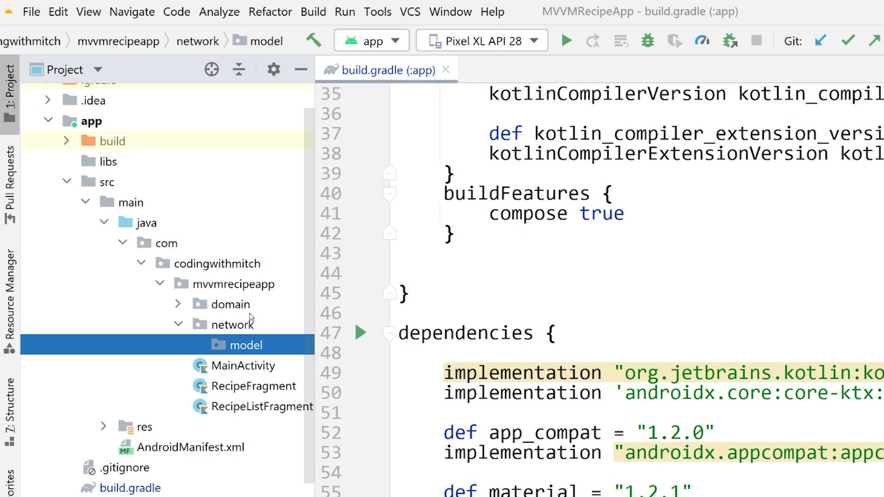
# Expand the domain package and select the new network package in the project tree.
pyautogui.click(232, 304)
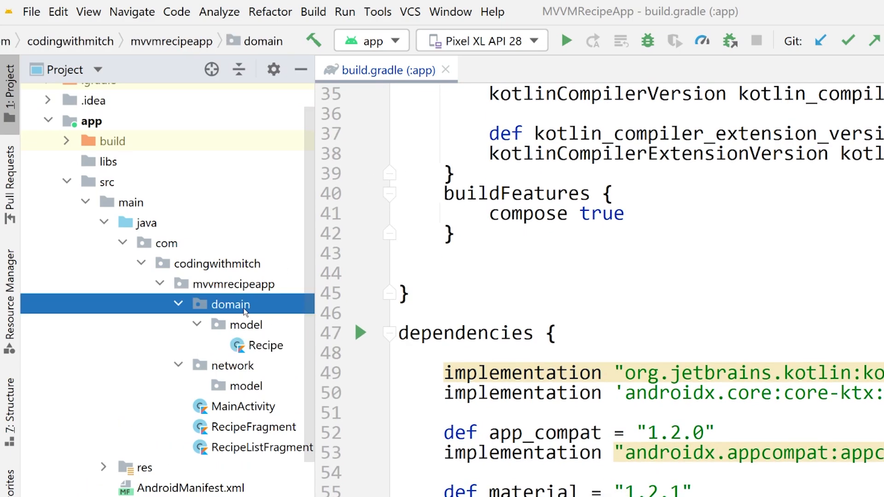
pyautogui.moveTo(272, 347)
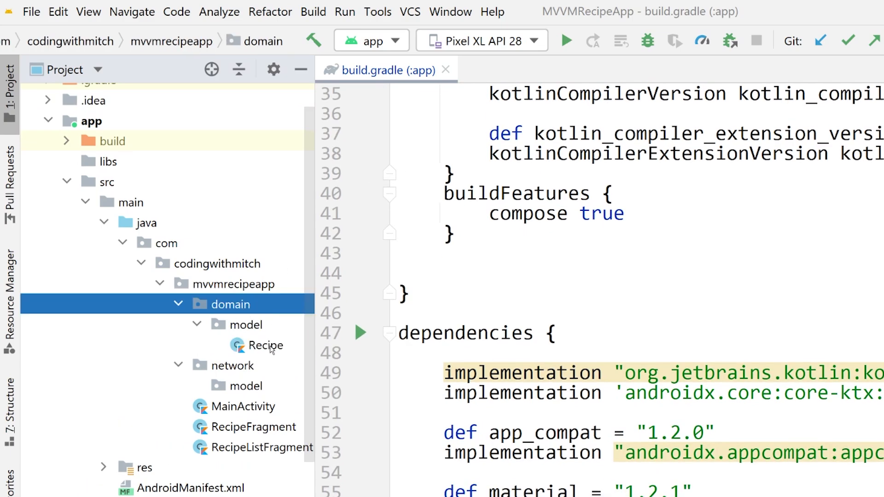
pyautogui.click(233, 324)
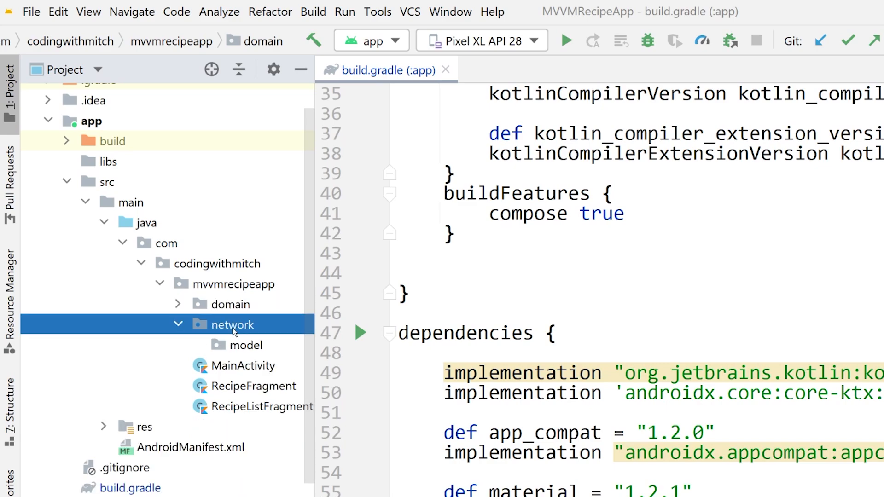
# Create a new Kotlin file named RecipeNetworkEntity in the network.model package.
pyautogui.rightClick(245, 345)
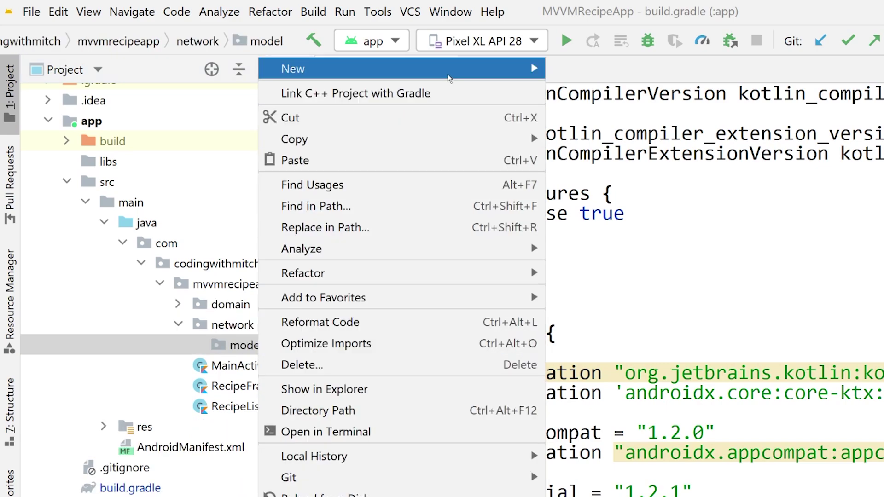
pyautogui.click(292, 68)
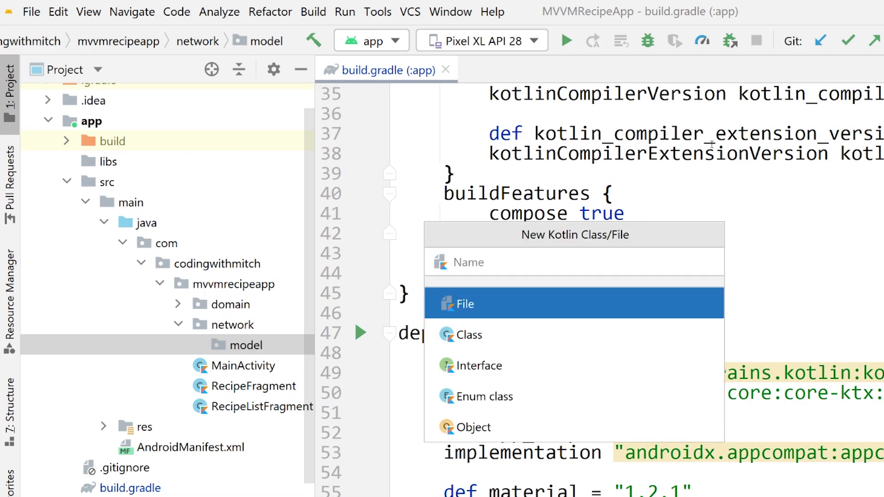
pyautogui.write('RE')
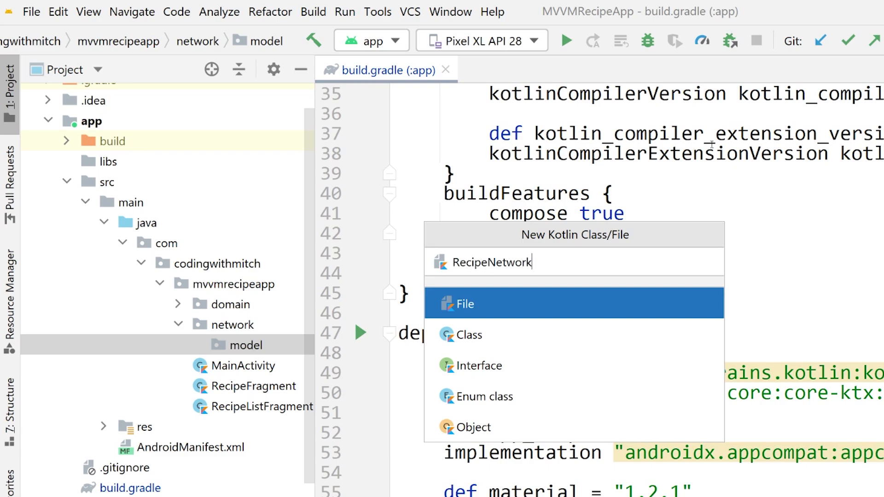
pyautogui.write('Entit')
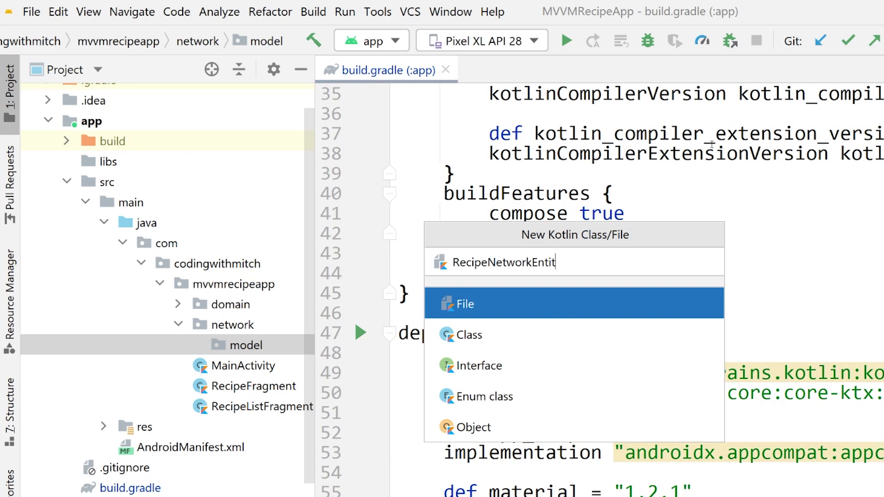
pyautogui.write('y')
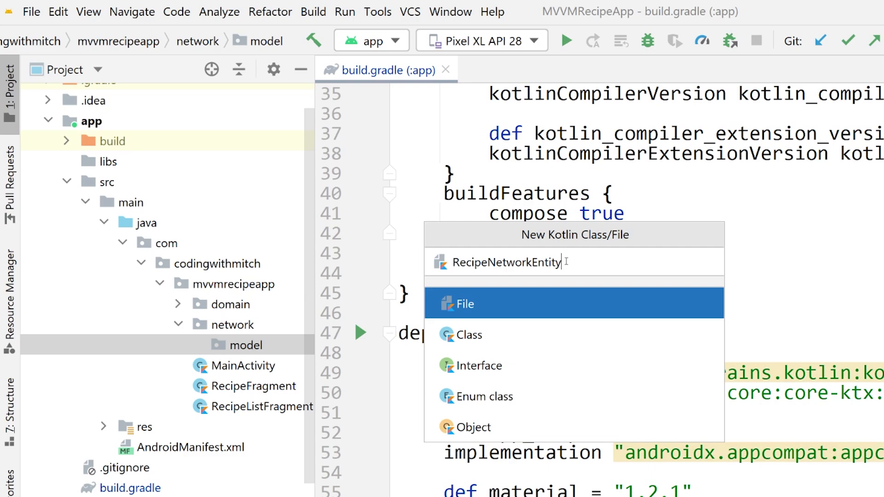
pyautogui.doubleClick(546, 262)
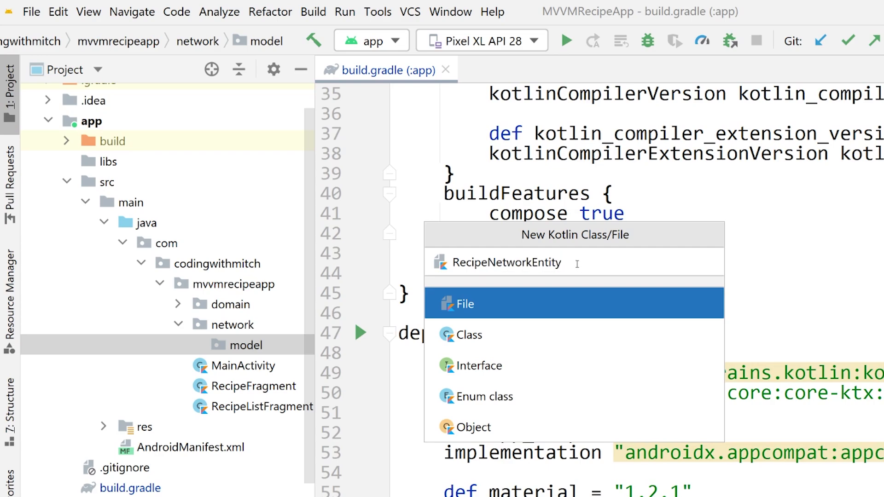
pyautogui.moveTo(593, 267)
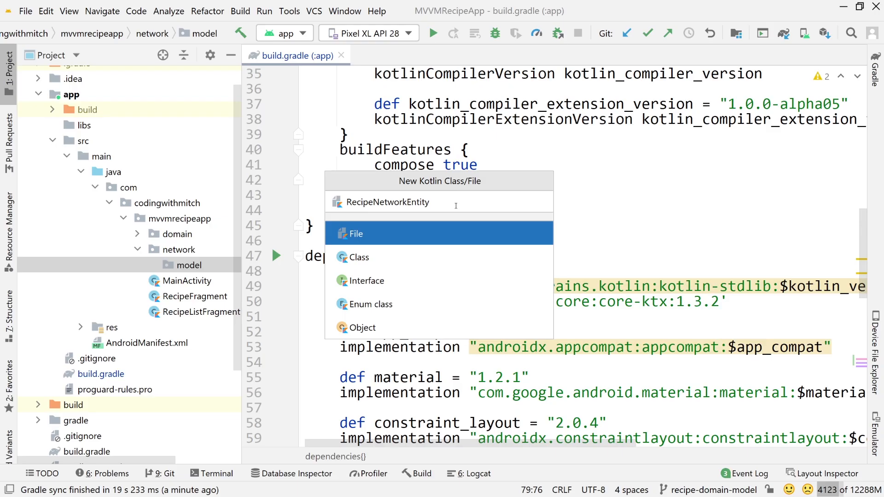
pyautogui.click(356, 234)
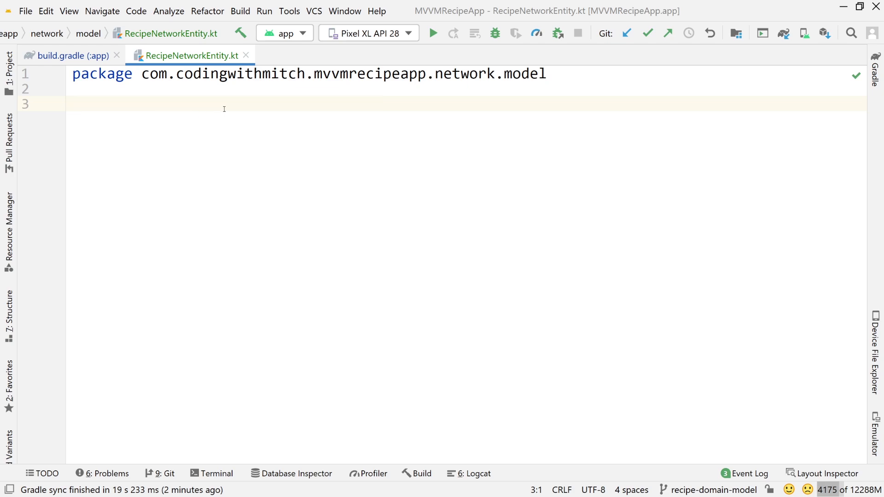
pyautogui.write('class R')
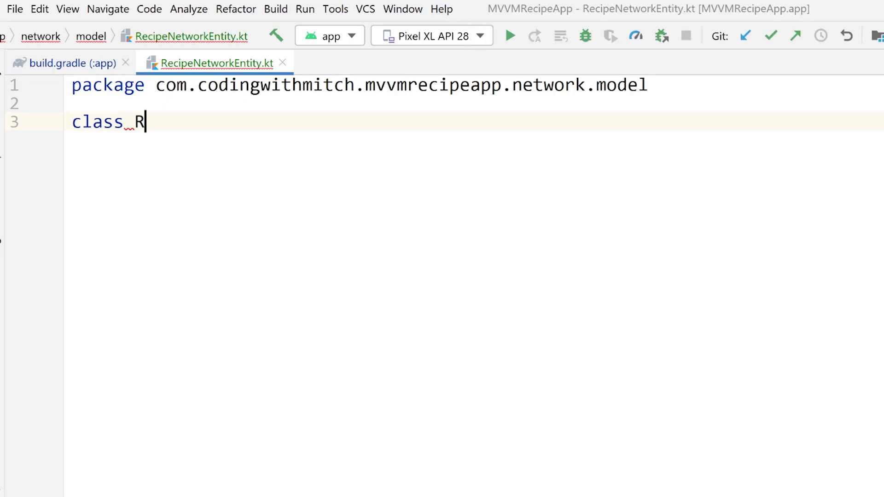
pyautogui.write('ecipeNetworkEntity')
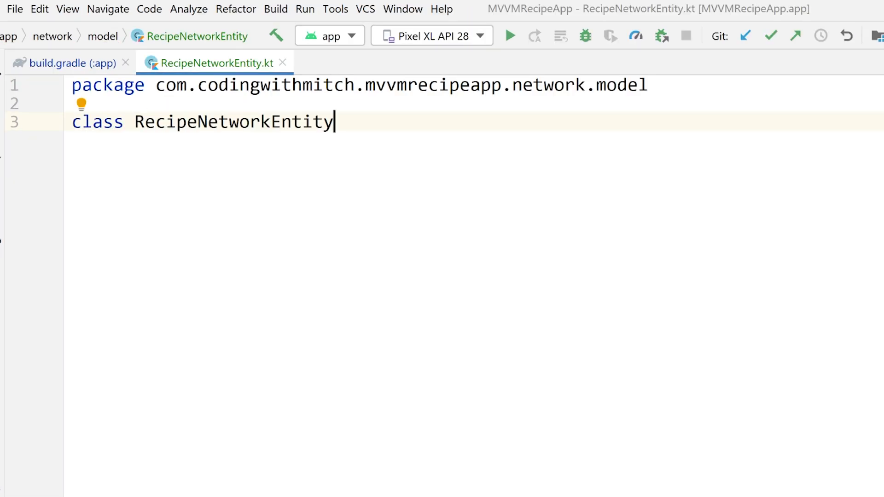
pyautogui.write('(')
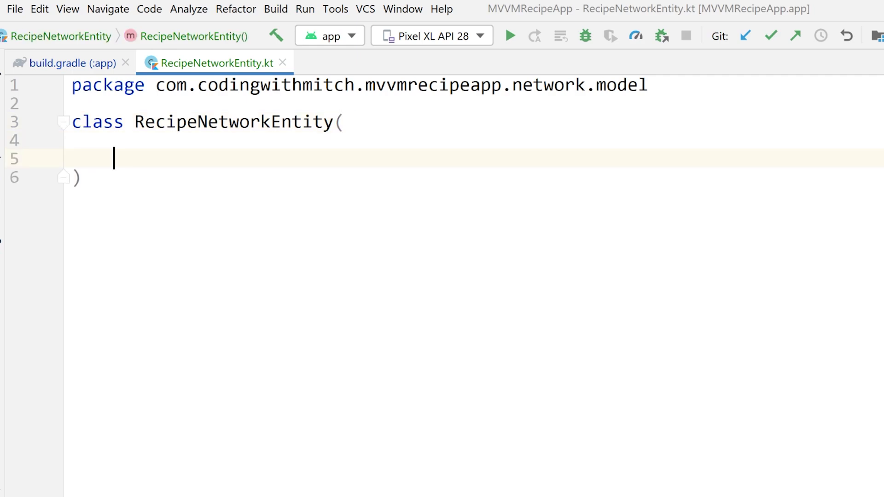
pyautogui.write('@Serial')
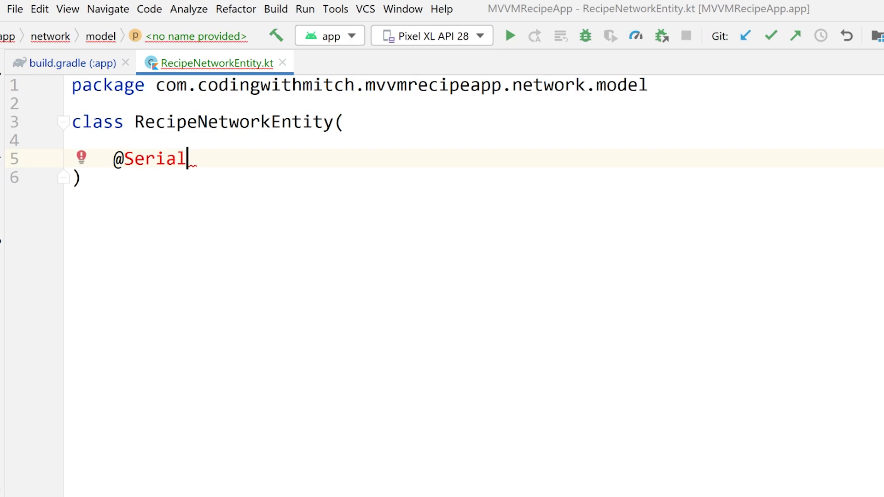
pyautogui.write('izedName')
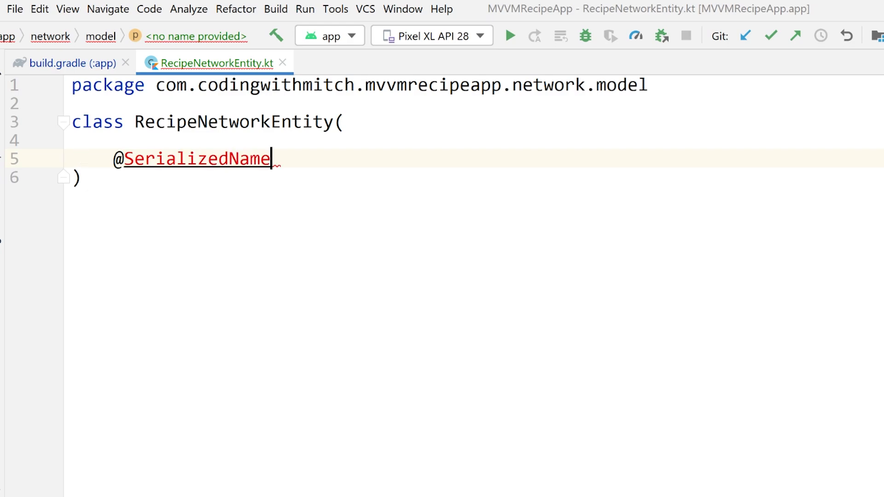
pyautogui.press('Alt+Enter')
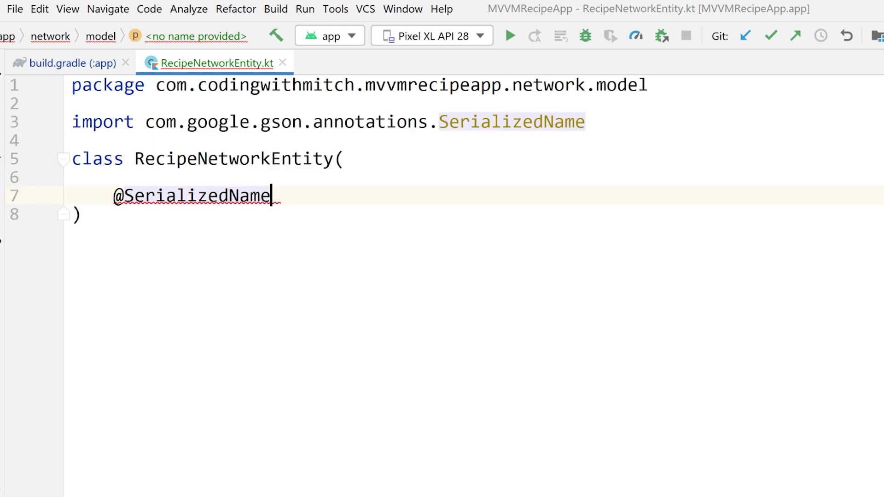
pyautogui.write('("pl")')
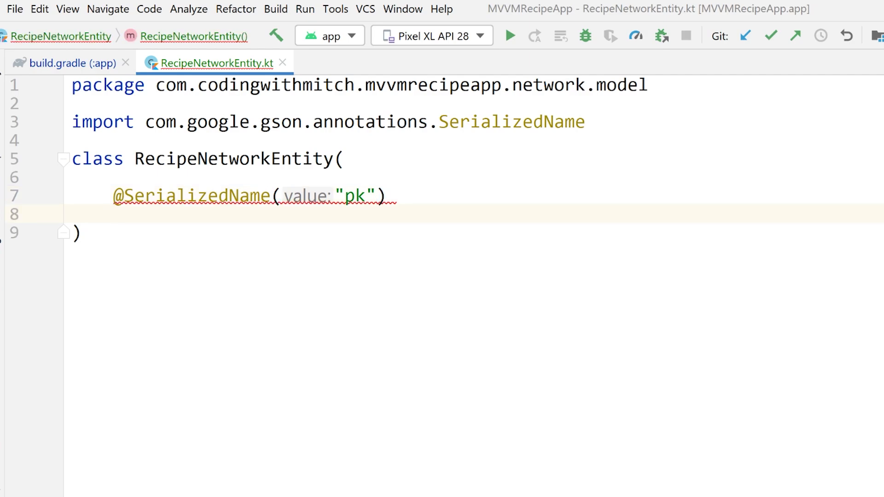
# Add the property var pk: Int? = null after the annotation.
pyautogui.write('var p')
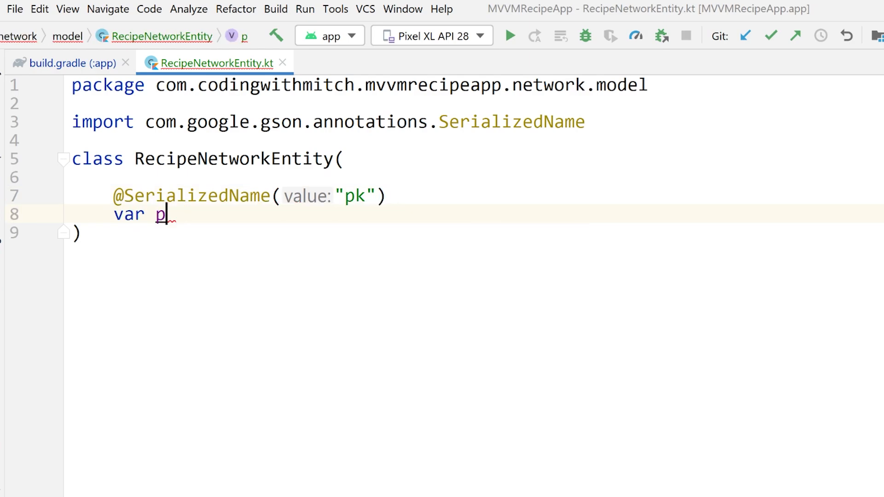
pyautogui.write('k: Int?')
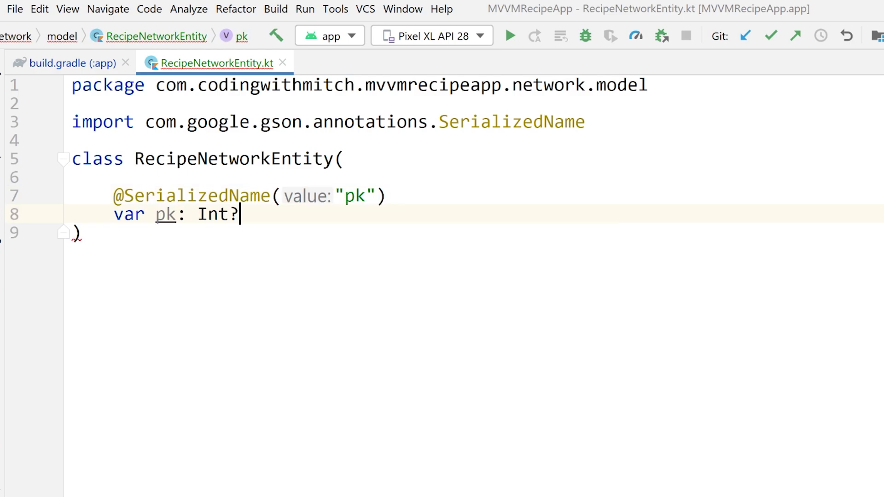
pyautogui.write('= null,')
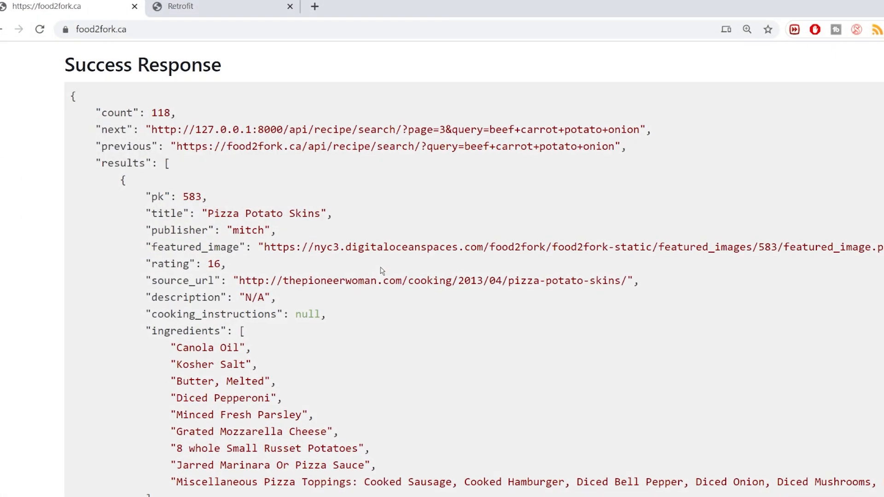
# Highlight the pk key in the Food2Fork success response JSON.
pyautogui.doubleClick(157, 196)
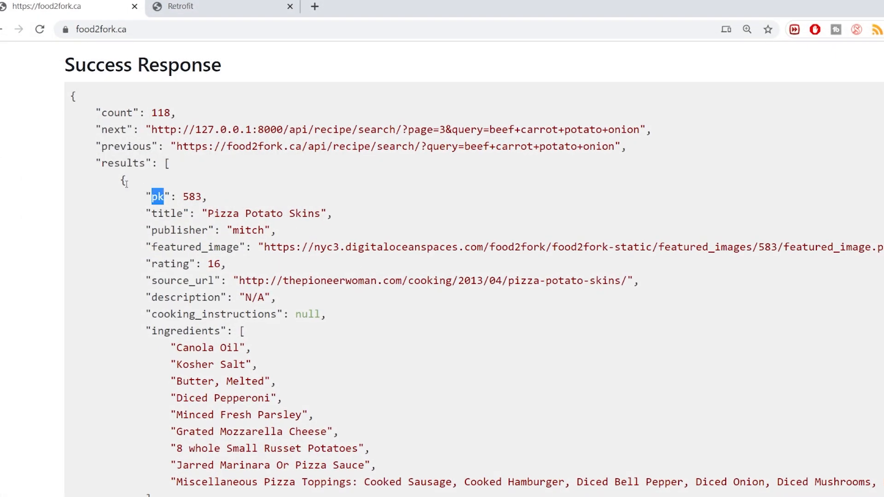
pyautogui.moveTo(199, 207)
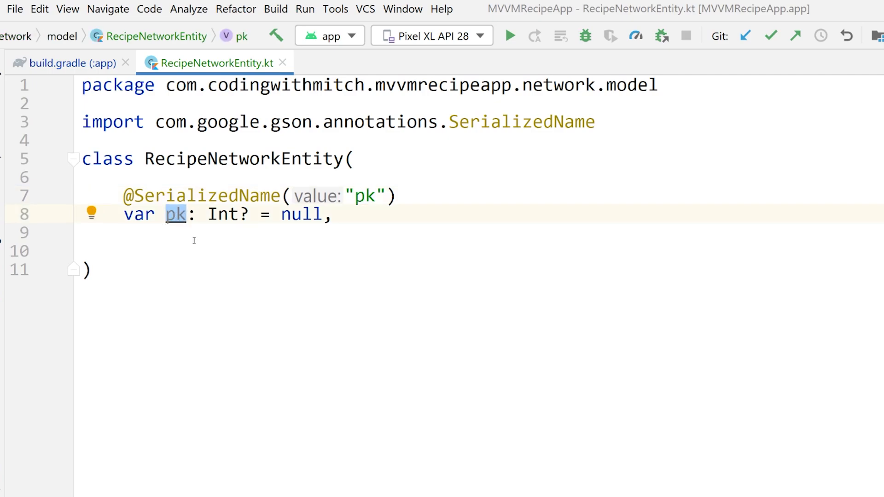
pyautogui.write('primaryKey')
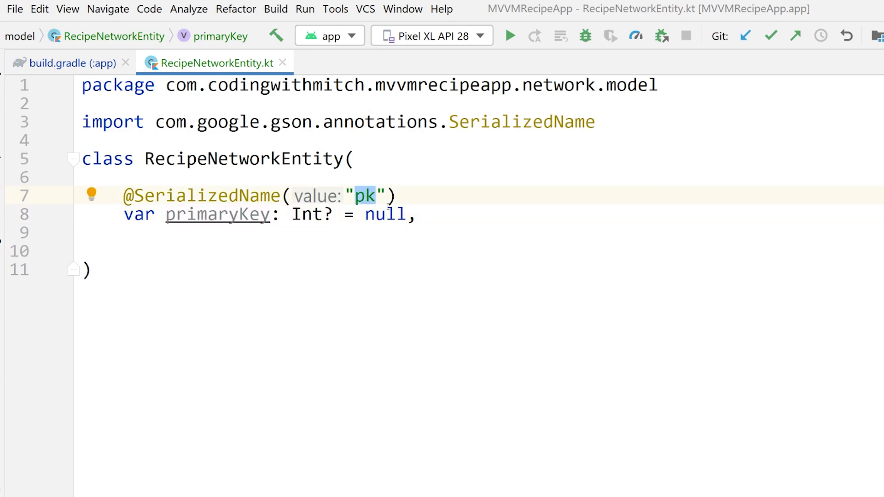
pyautogui.click(374, 196)
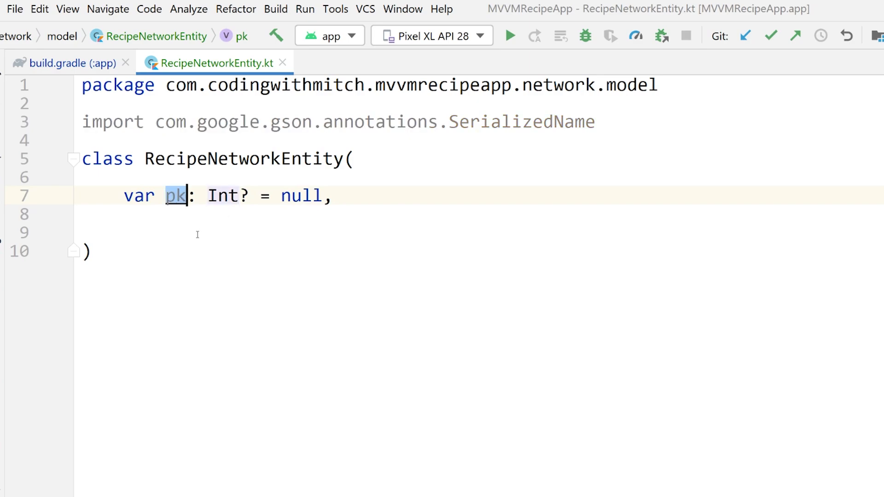
pyautogui.write('@SerializedName(value: "pk")')
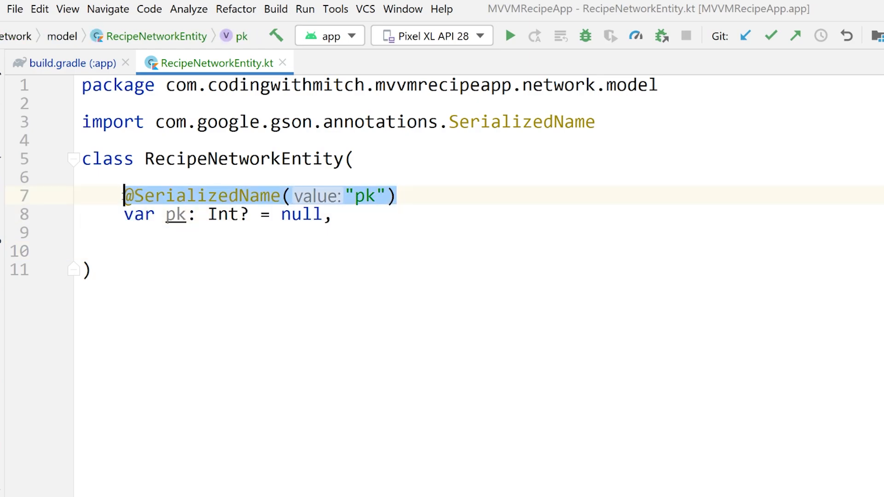
pyautogui.write('@SerializedName(value: "pk")')
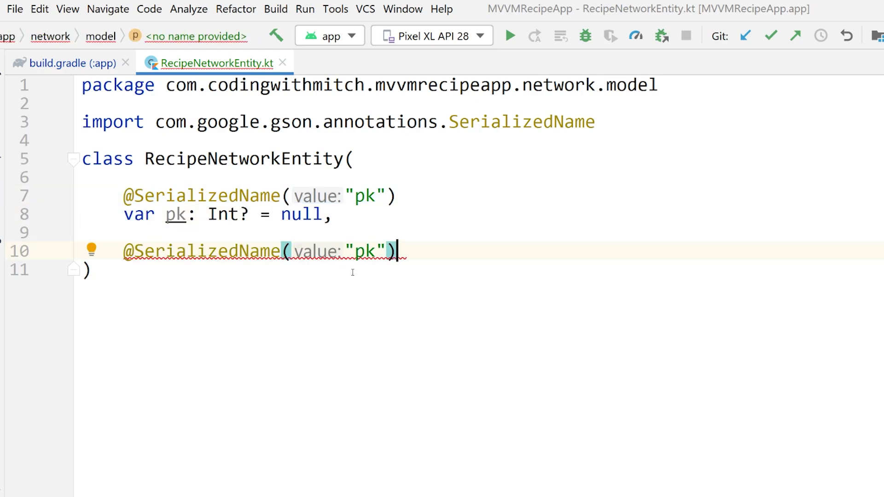
pyautogui.write('title')
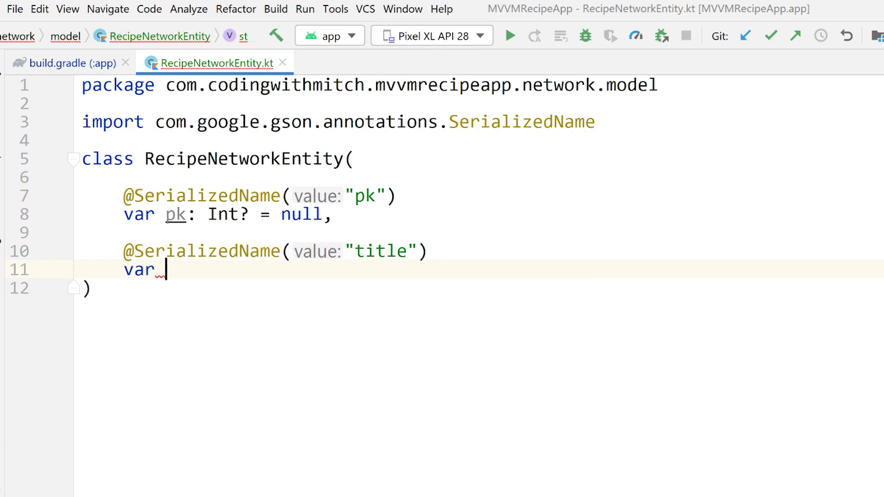
# Add var title: String? = null, under the title annotation.
pyautogui.write('title:')
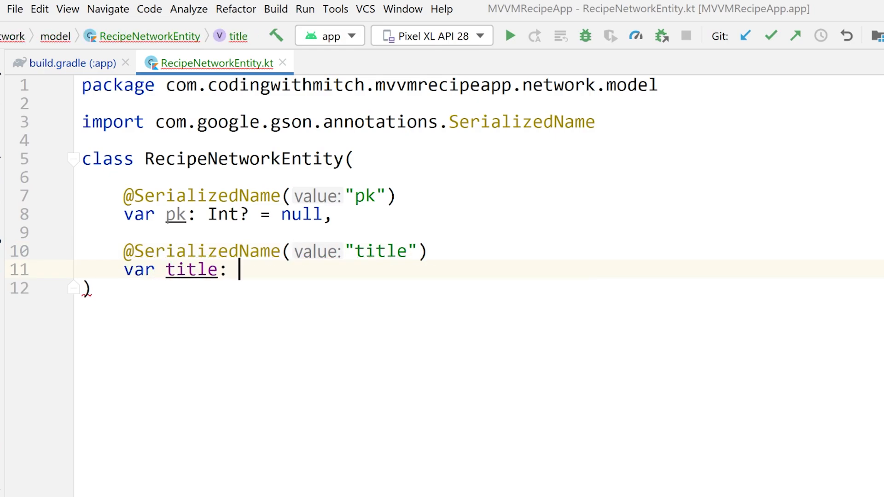
pyautogui.write('String? = null,')
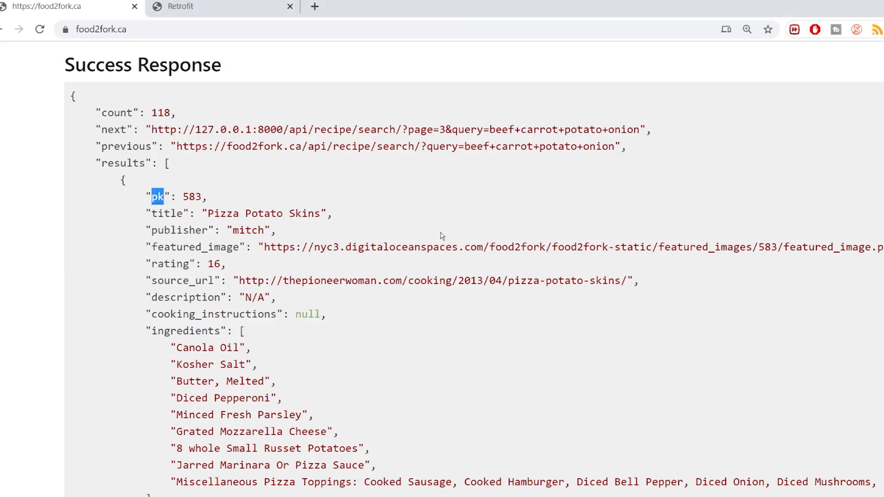
pyautogui.scroll(-3)
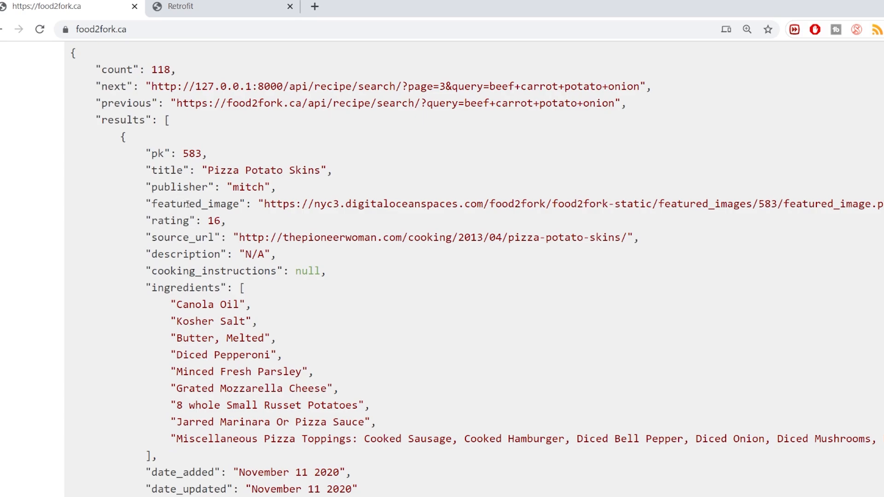
pyautogui.moveTo(146, 187); pyautogui.dragTo(175, 204)
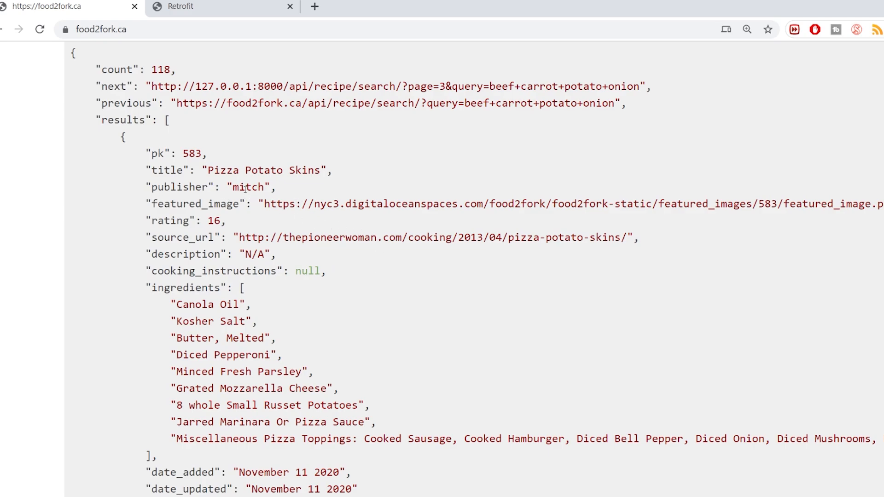
pyautogui.doubleClick(214, 221)
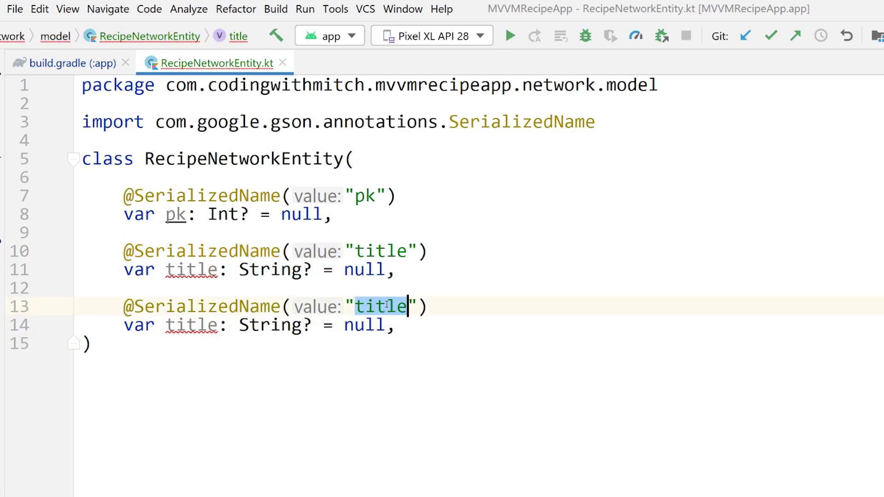
pyautogui.write('publisher')
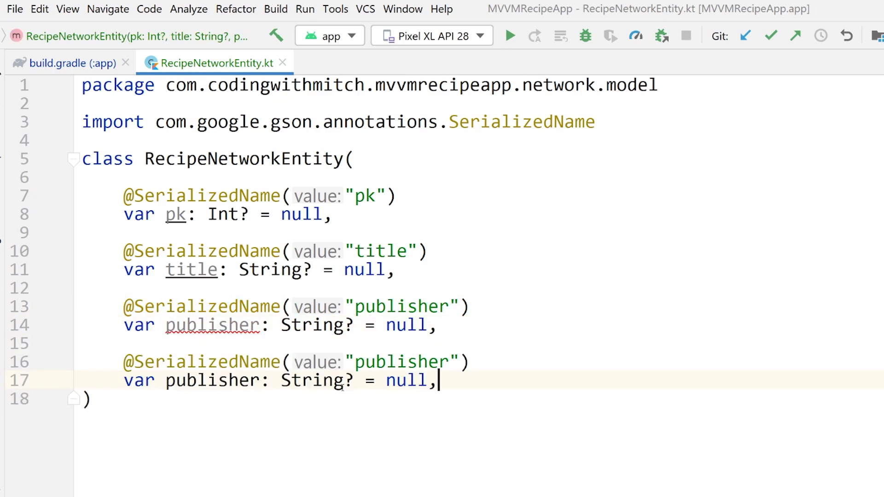
pyautogui.scroll(-3)
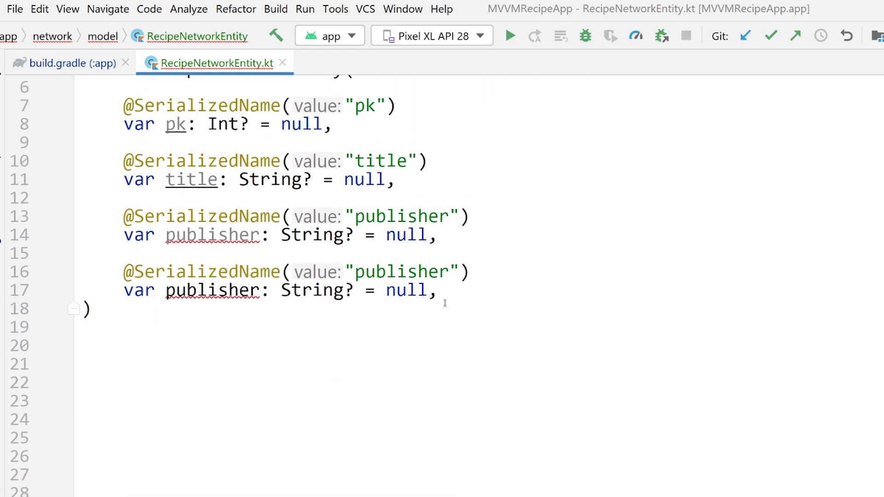
pyautogui.write('r')
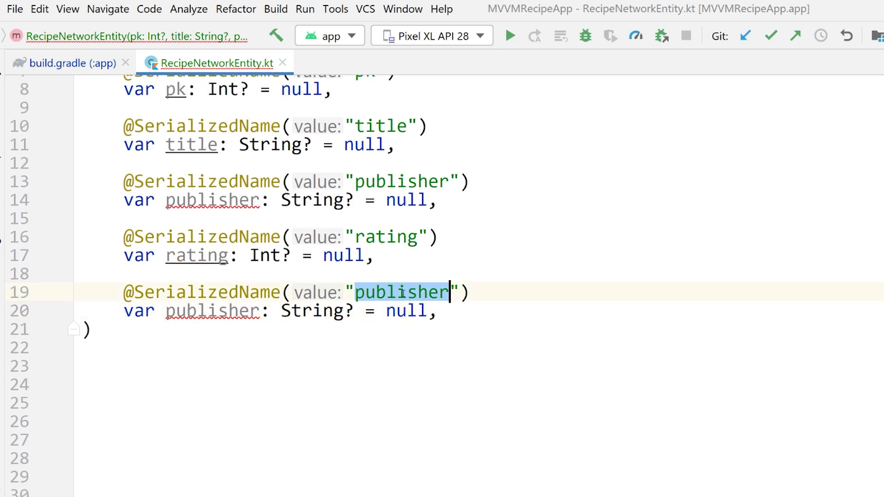
# Add a sourceUrl field keyed "source_url" and start a description field from a duplicated block.
pyautogui.write('source')
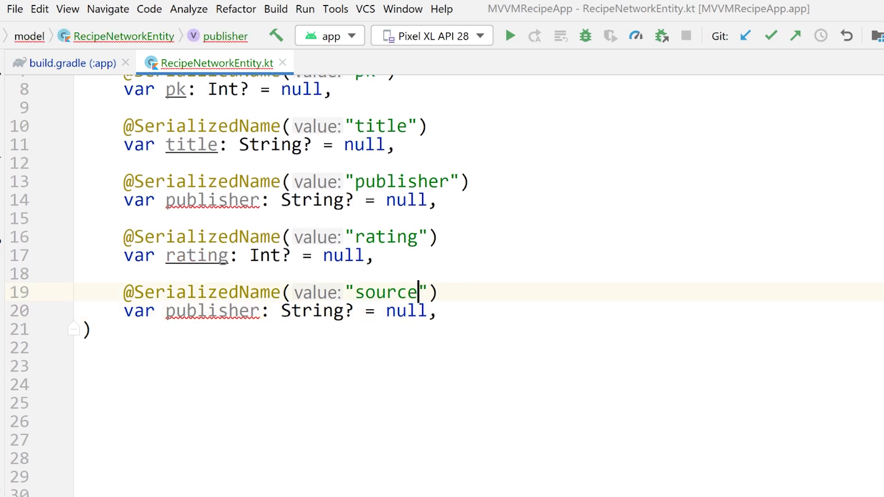
pyautogui.write('_url')
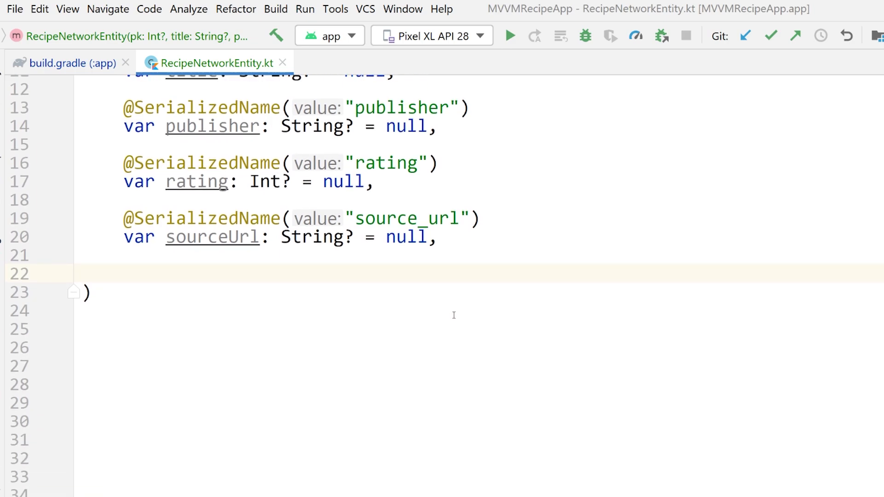
pyautogui.moveTo(407, 284)
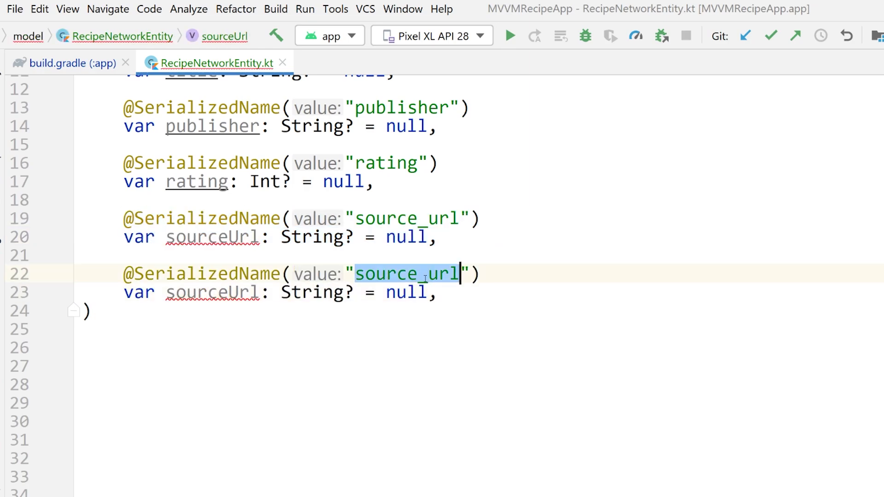
pyautogui.write('description')
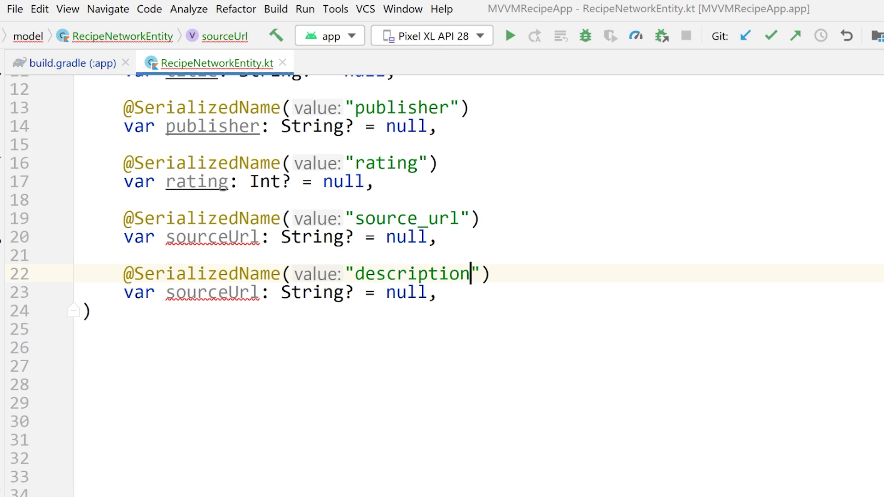
pyautogui.doubleClick(212, 292)
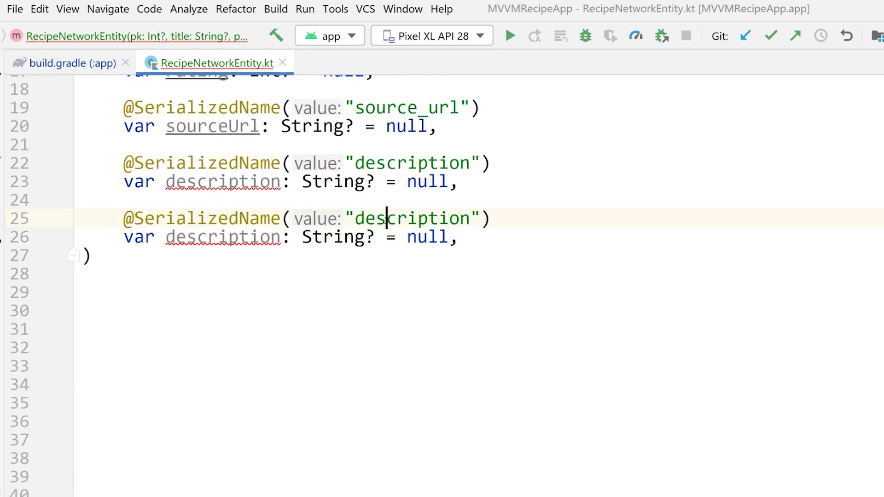
# Add a nullable cookingInstructions String field keyed "cooking_instructions".
pyautogui.write('cooking_')
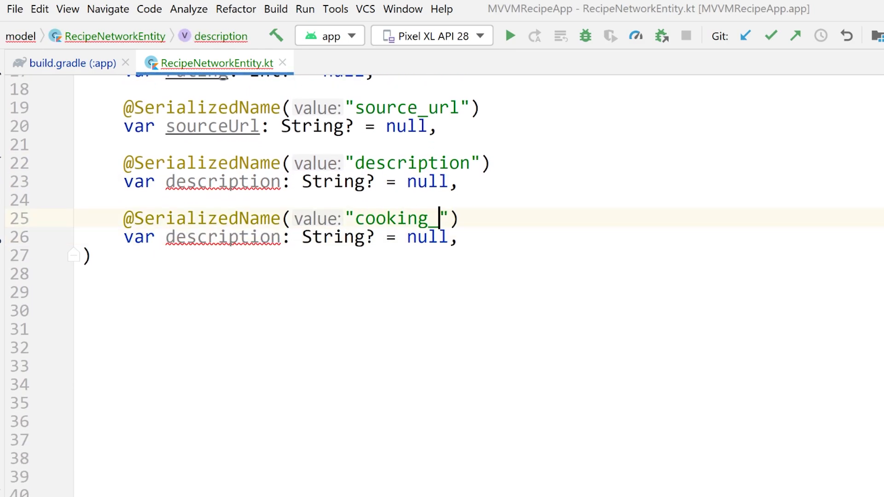
pyautogui.write('instructions')
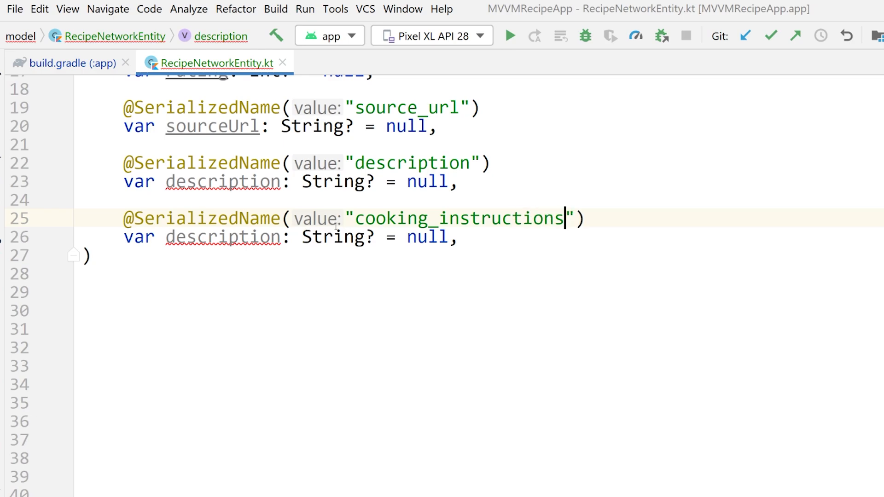
pyautogui.write('cookingInstru')
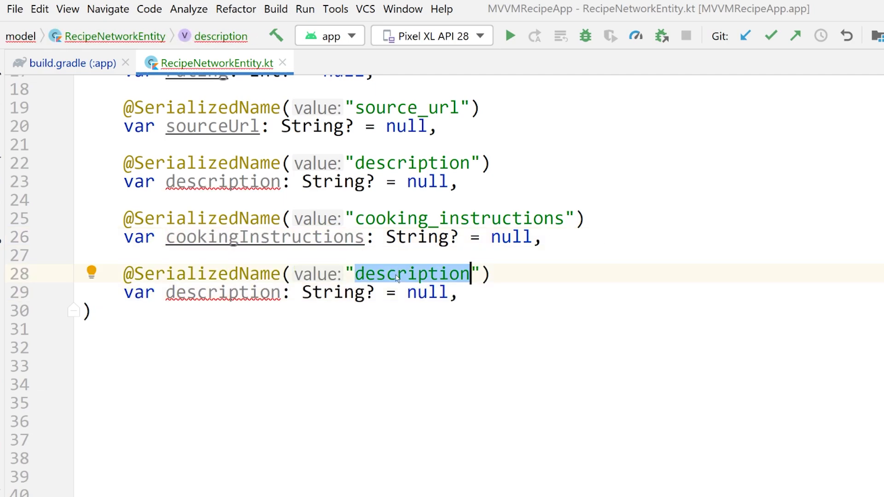
# Add nullable dateAdded and dateUpdated String fields keyed "date_added" and "date_updated".
pyautogui.write('date_added')
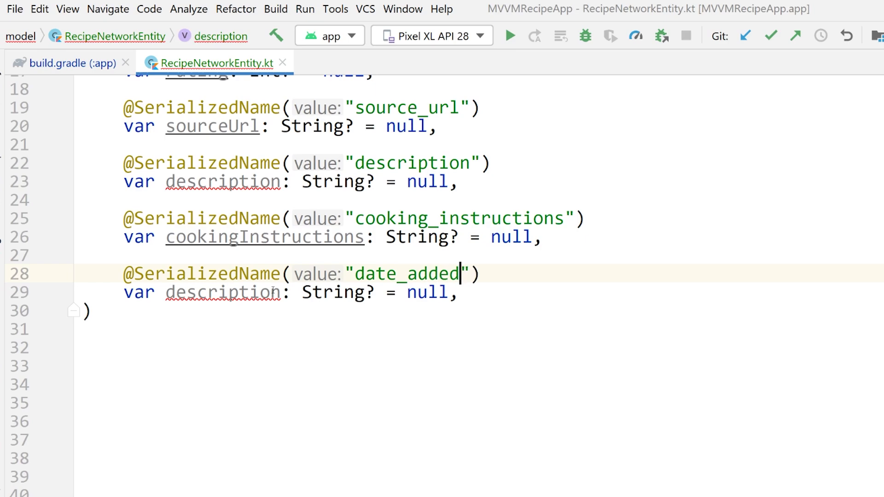
pyautogui.write('dateAdded')
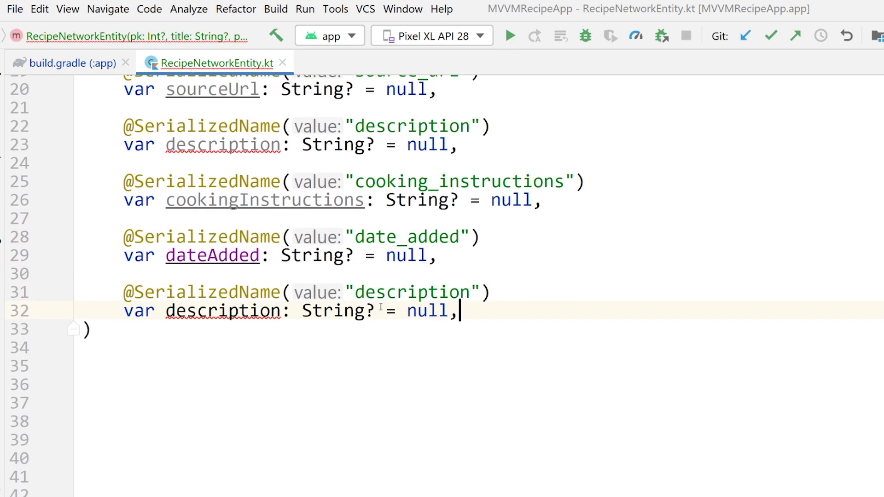
pyautogui.write('date')
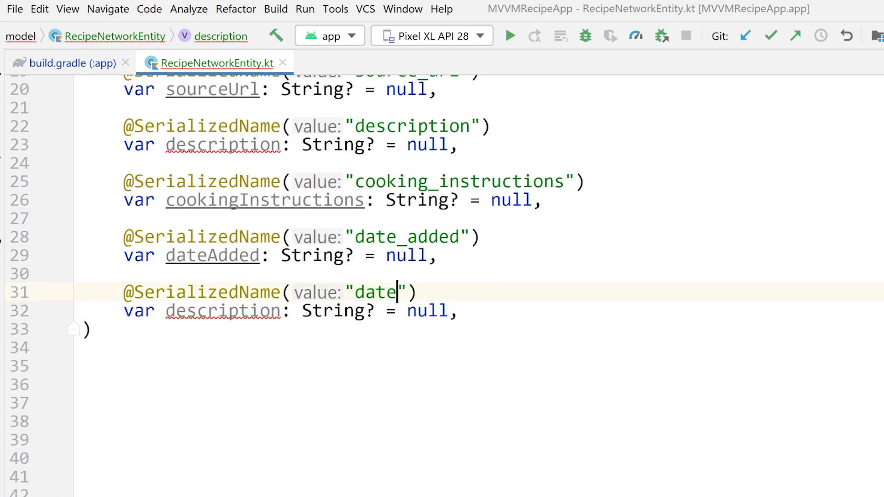
pyautogui.write('_updated')
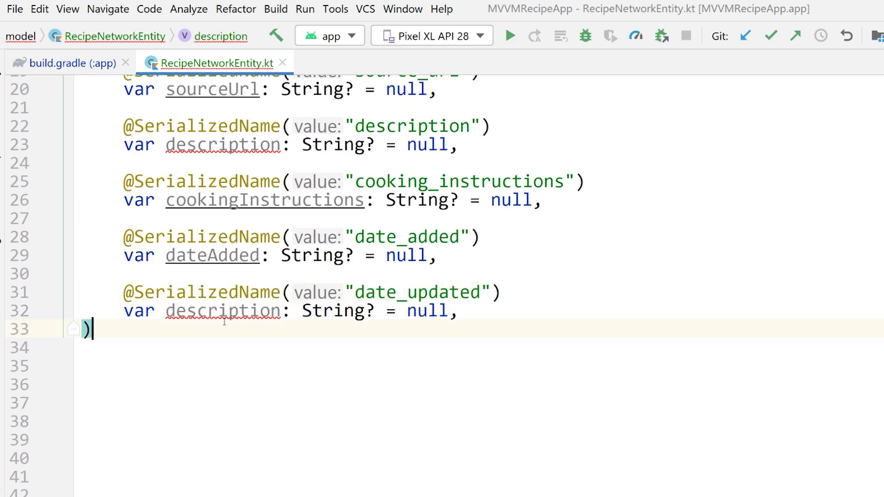
pyautogui.write('dateUpdated')
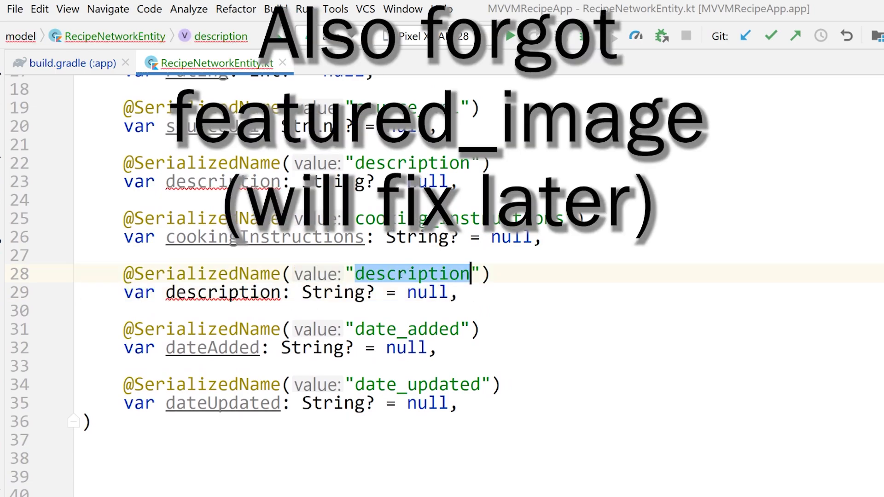
# Add an ingredients field keyed "ingredients" typed List<String>? after cookingInstructions.
pyautogui.write('ingredient')
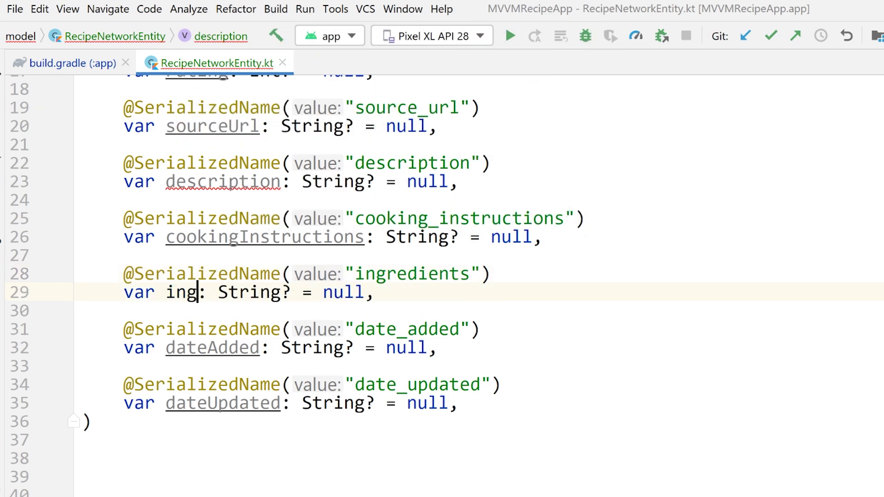
pyautogui.write('redients')
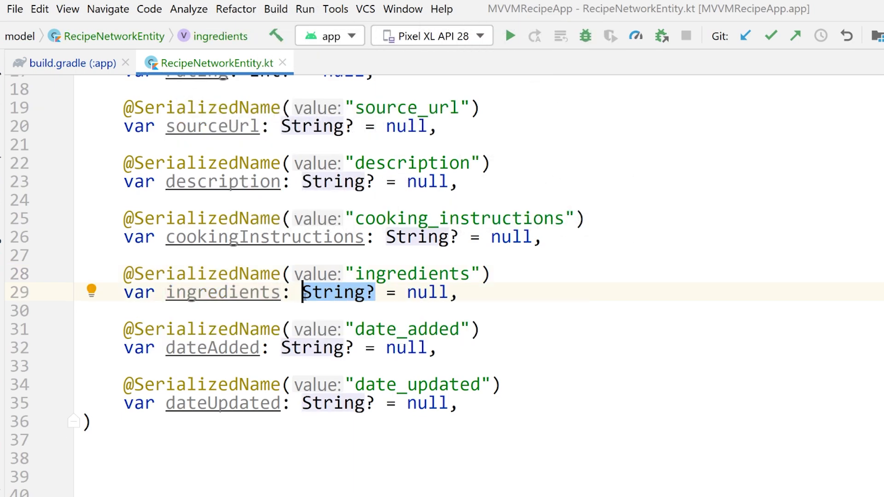
pyautogui.write('List<String>')
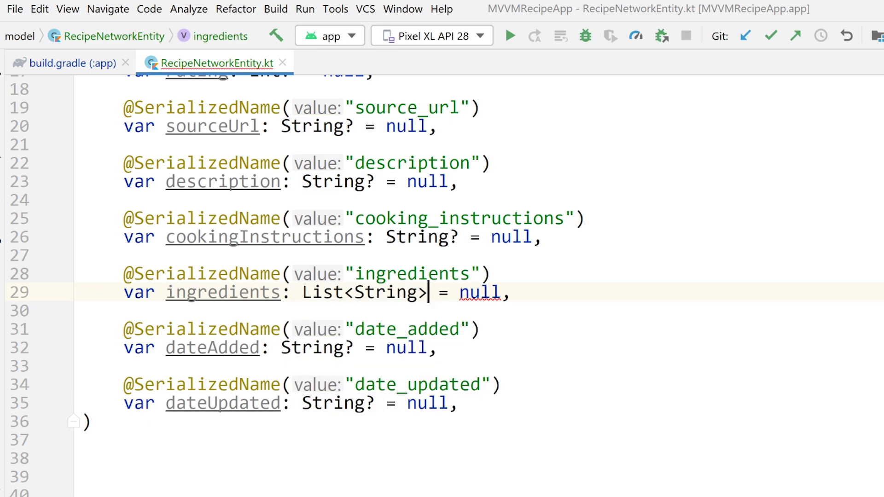
pyautogui.write('?')
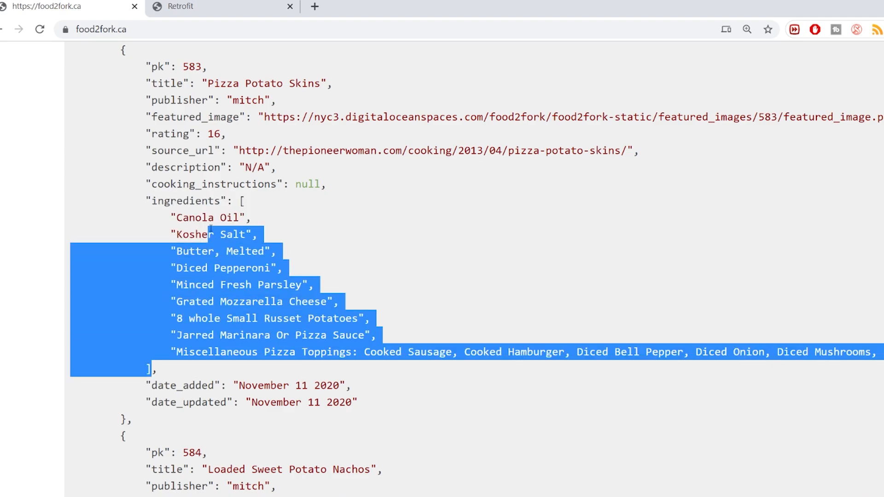
pyautogui.click(175, 217)
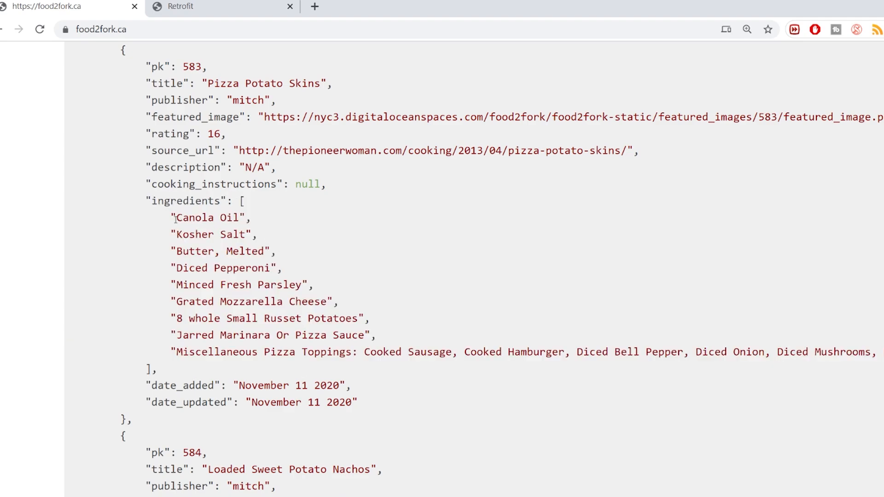
pyautogui.doubleClick(207, 218)
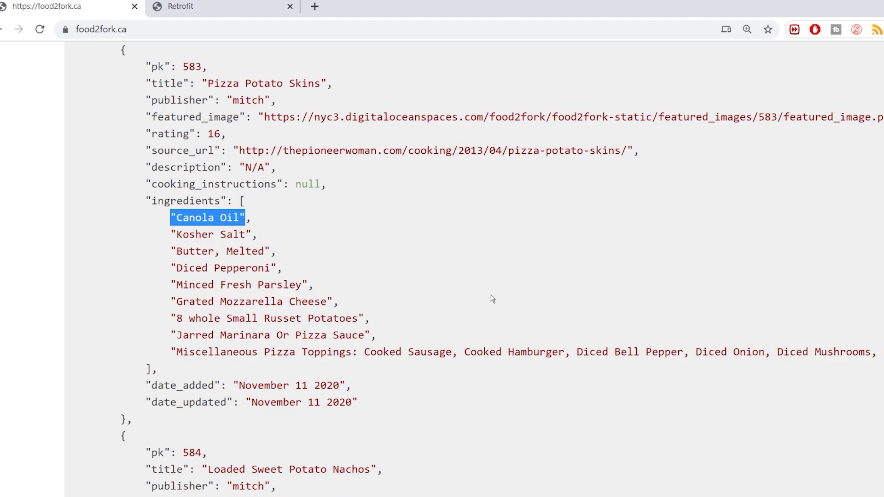
pyautogui.click(466, 291)
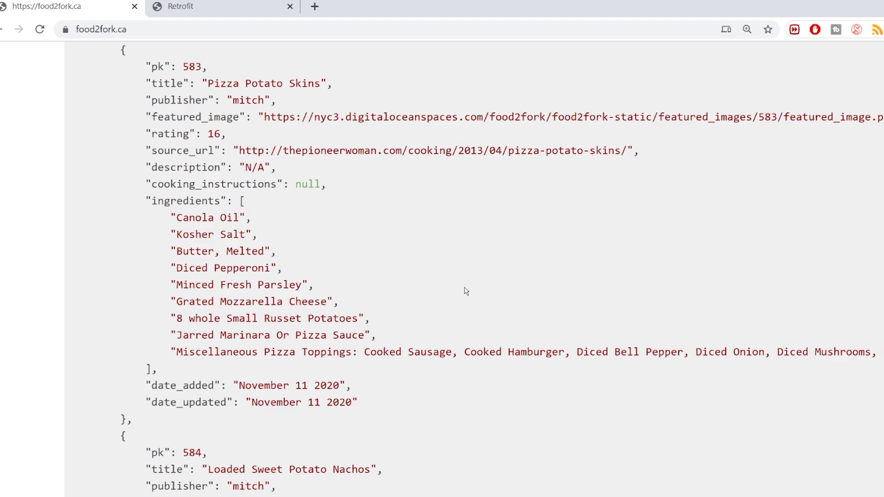